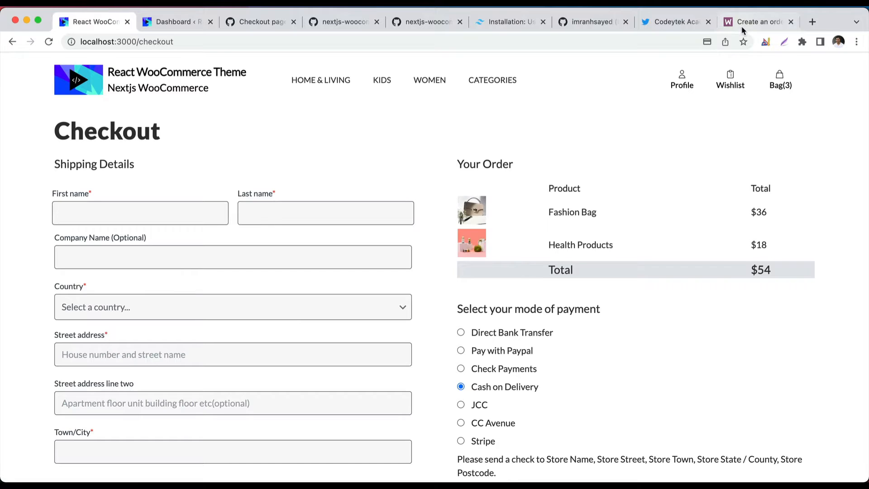
- Show the WooCommerce REST API 'Create an order' documentation tab in Chrome
left_click(754, 22)
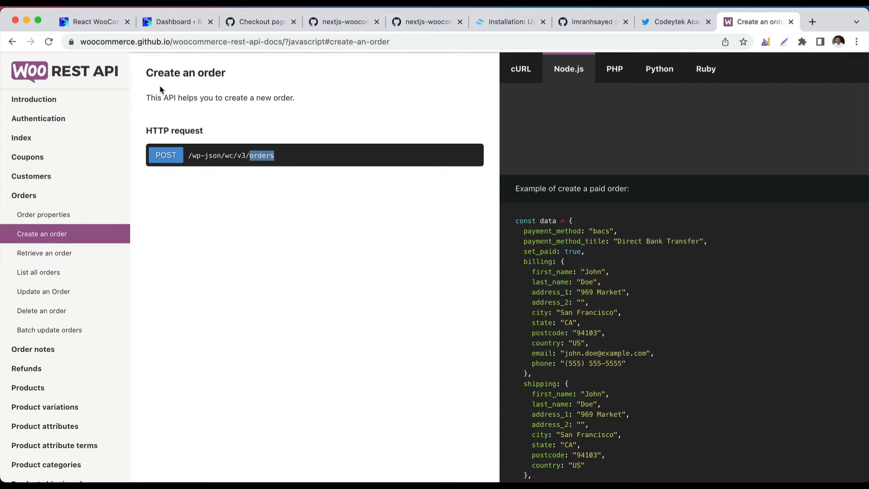
mouse_move(538, 256)
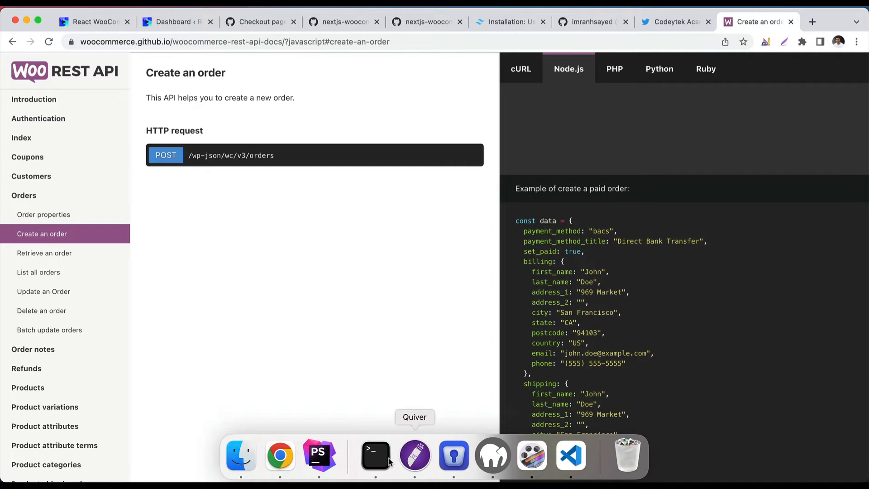
mouse_move(319, 456)
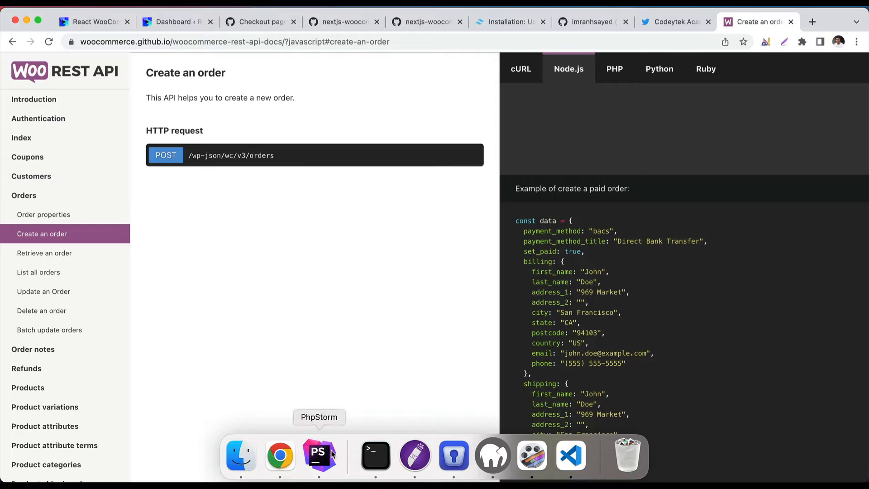
- Review handleFormSubmit in checkout-form.js around the handleOtherPaymentMethodCheckout call
left_click(318, 456)
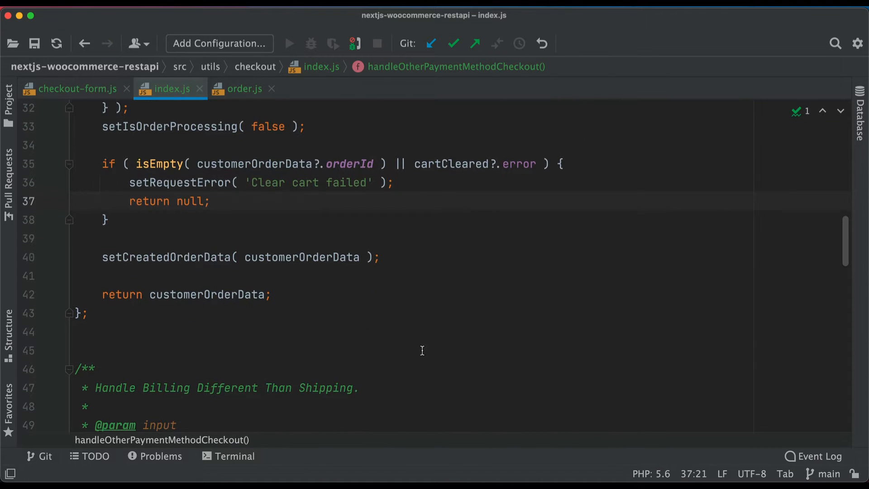
scroll("up", 3)
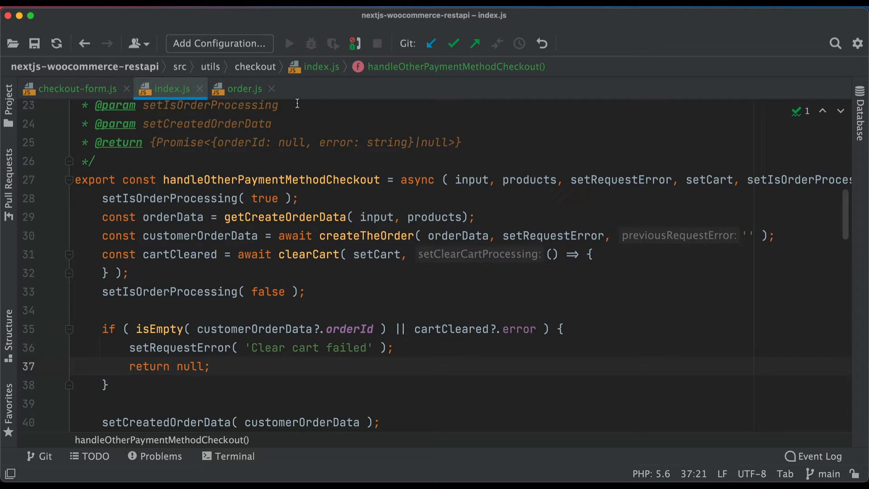
scroll("down", 3)
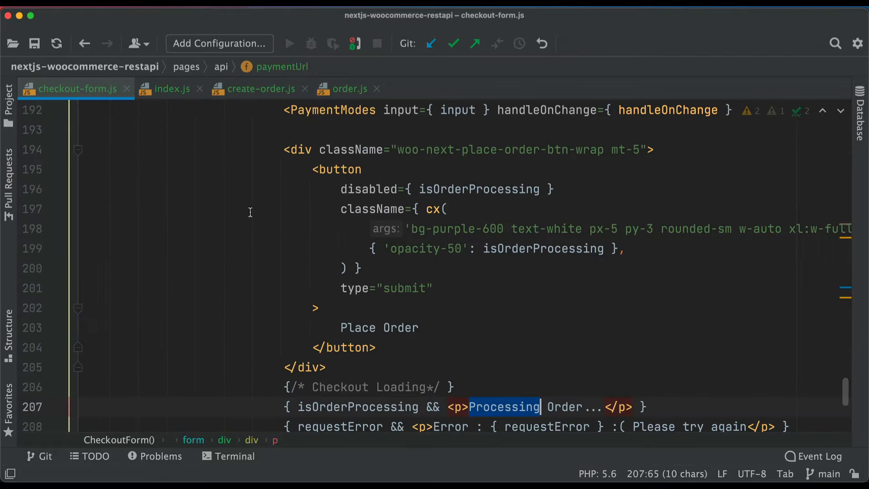
scroll("up", 3)
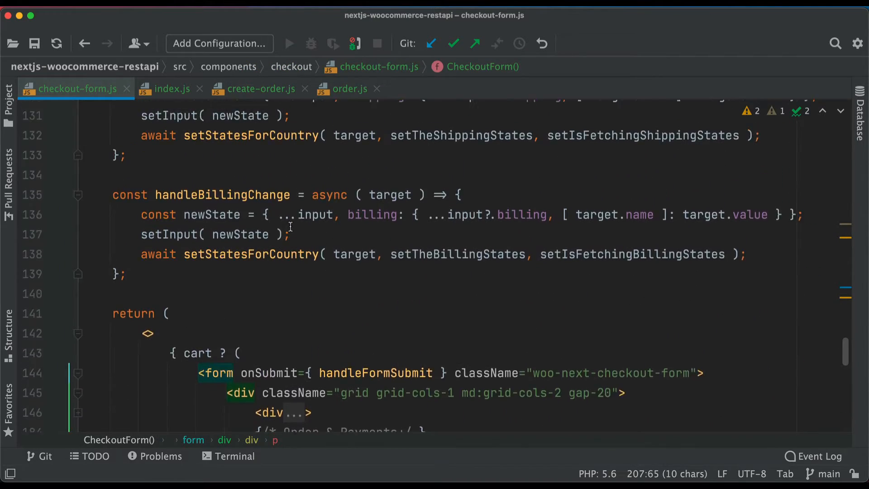
scroll("up", 3)
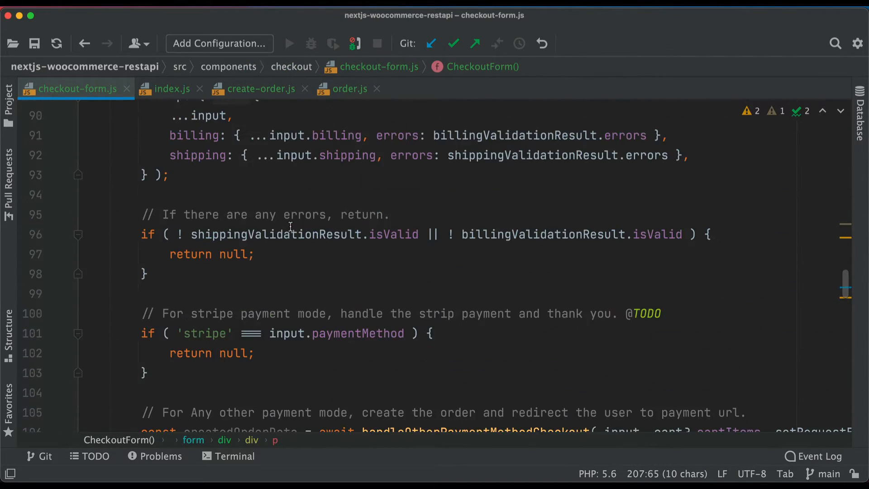
scroll("up", 3)
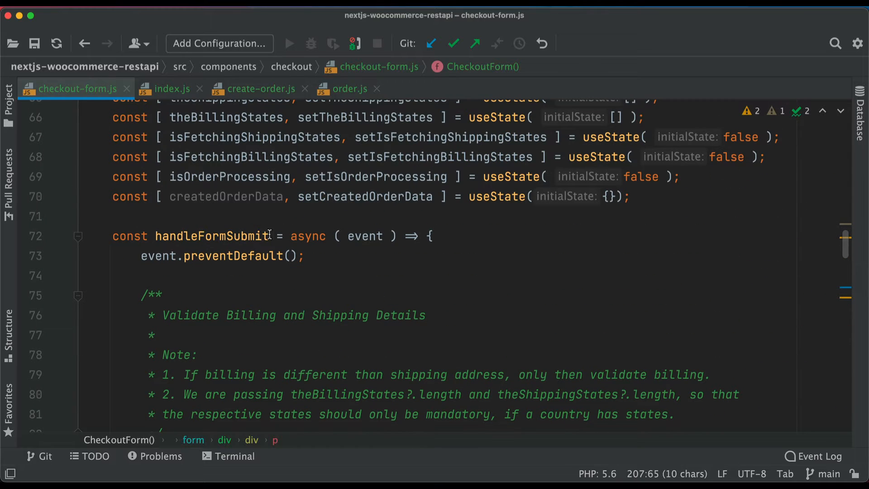
scroll("down", 3)
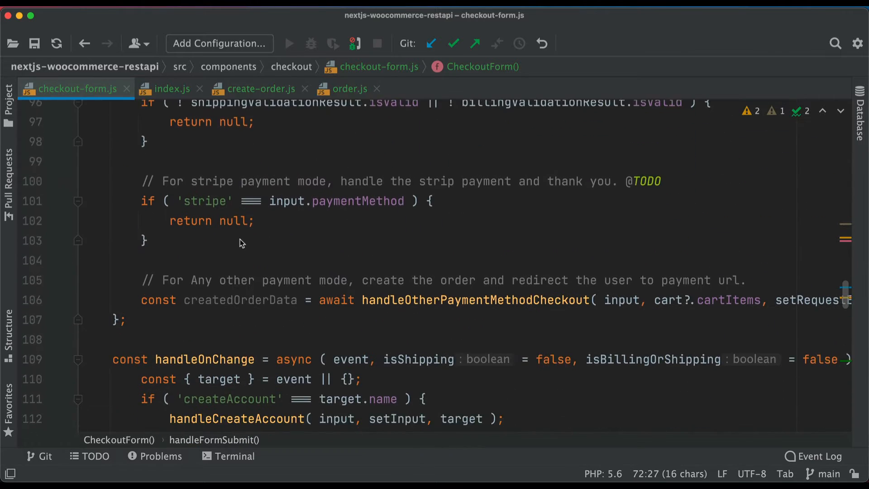
double_click(240, 208)
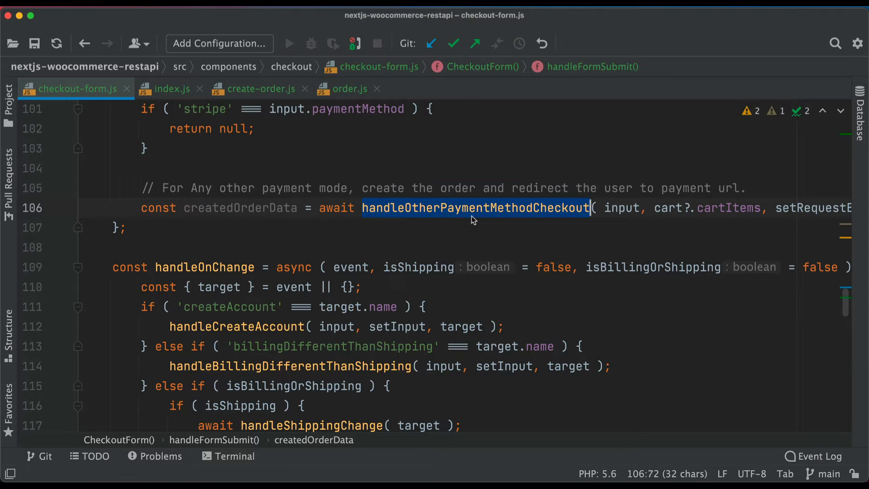
scroll("right", 3)
type("console.log( 'hey', createdOrderData );")
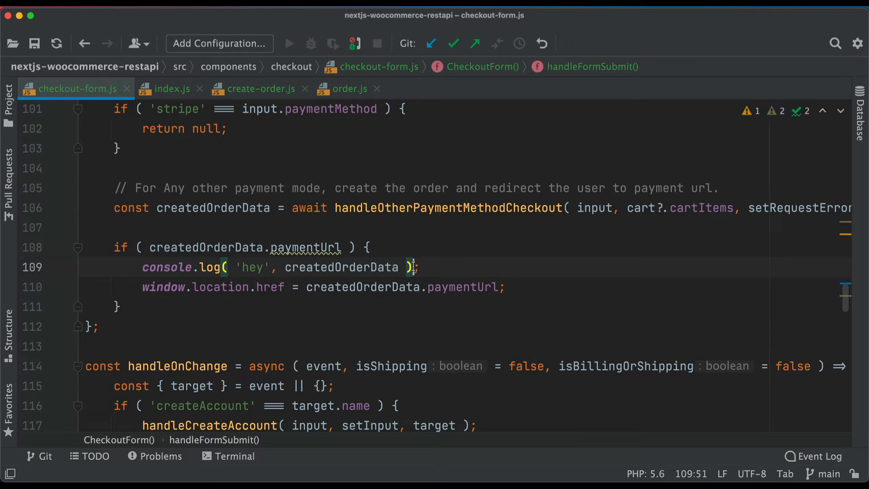
- Verify the createdOrderData.paymentUrl redirect condition against paymentUrl in create-order.js
double_click(206, 246)
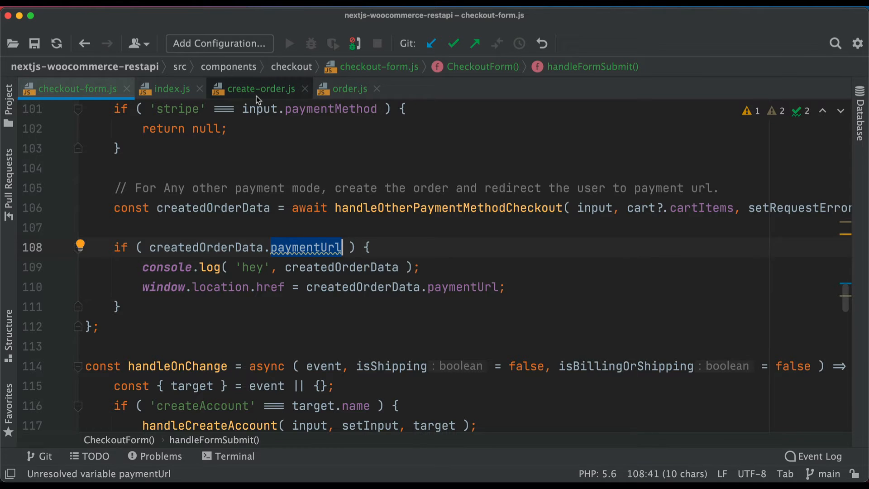
left_click(260, 89)
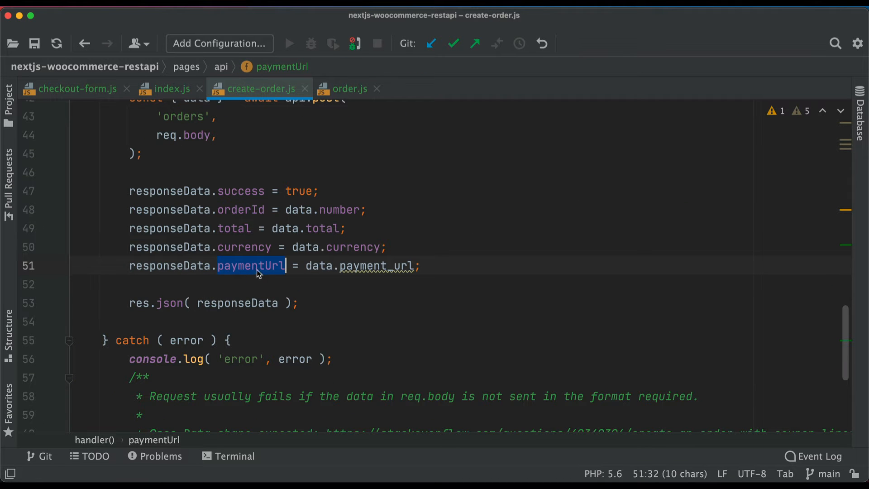
left_click(75, 89)
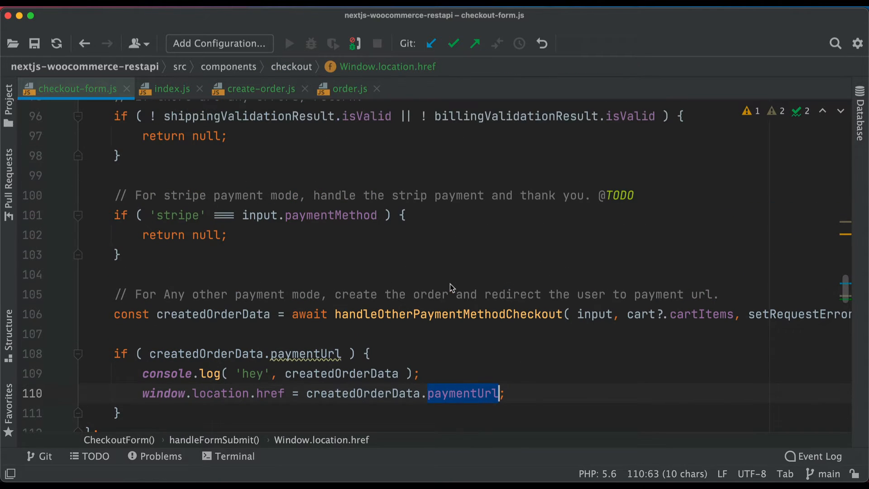
- End handleFormSubmit with setRequestError( null ) after the paymentUrl redirect block
double_click(176, 216)
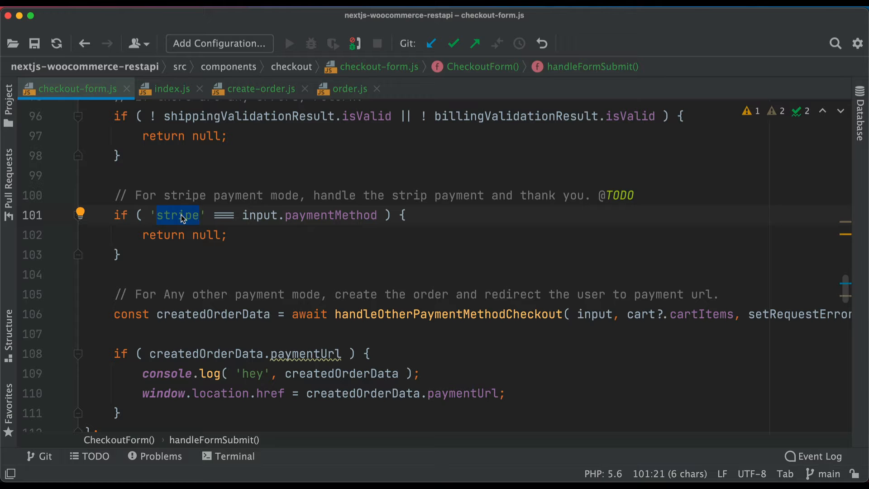
scroll("down", 3)
type("setRequestError( null );")
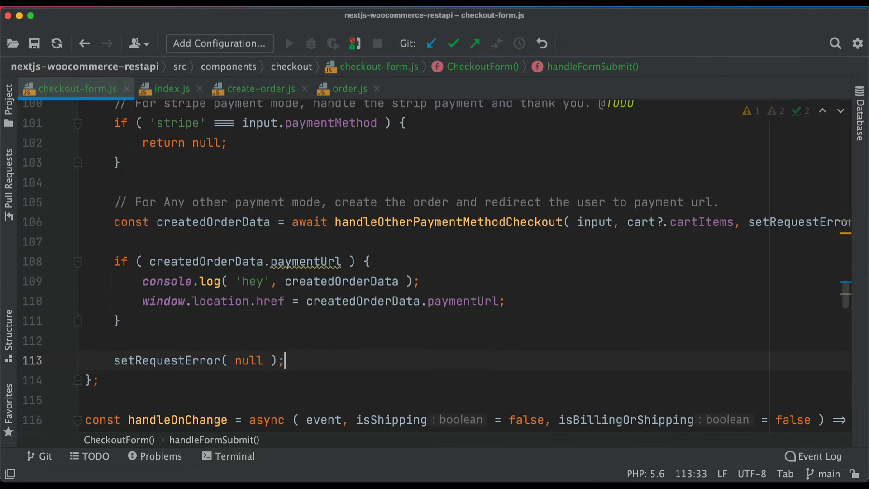
double_click(167, 361)
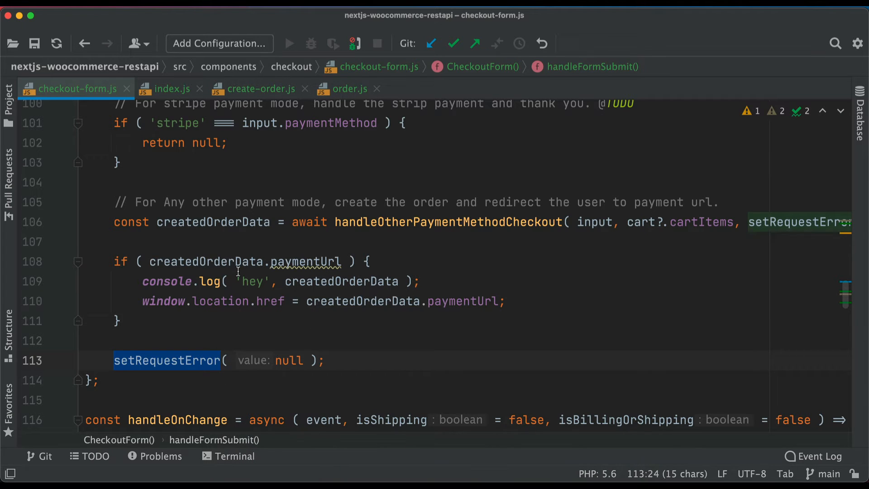
mouse_move(279, 454)
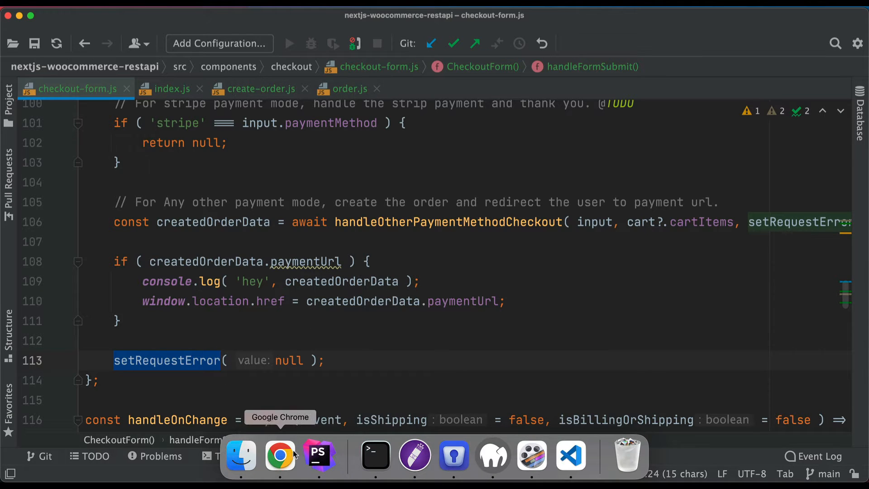
left_click(280, 456)
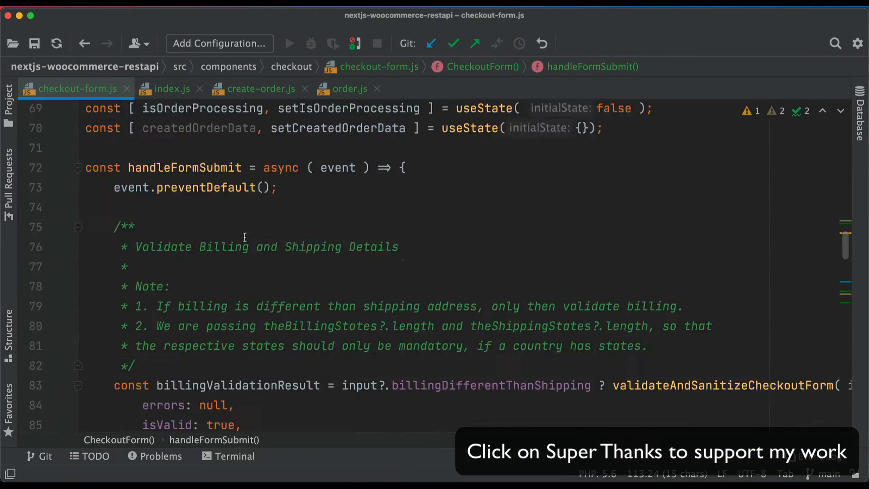
scroll("up", 3)
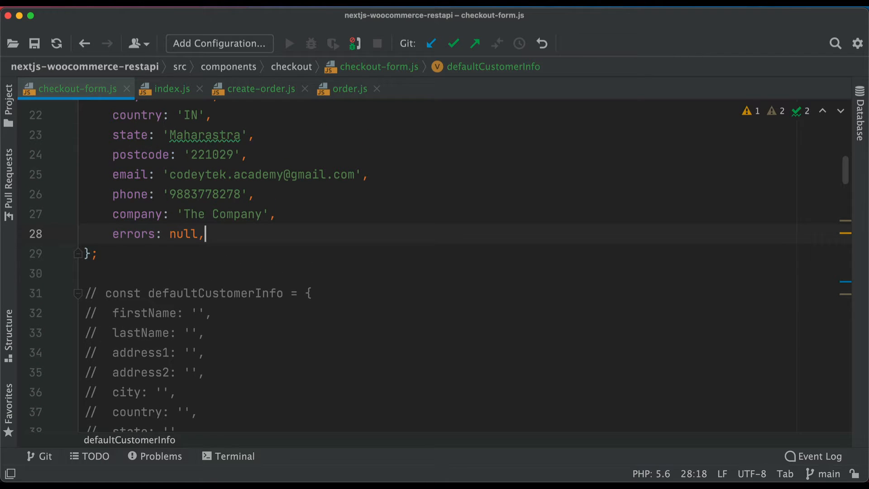
scroll("up", 3)
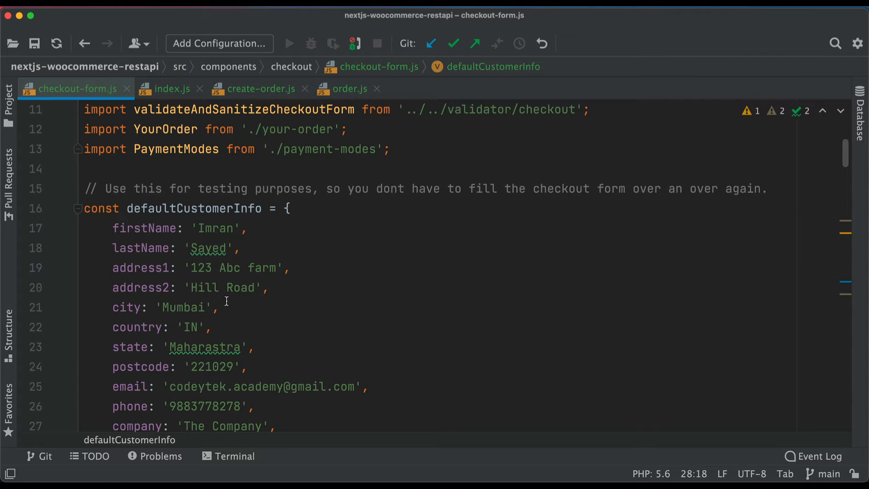
scroll("down", 3)
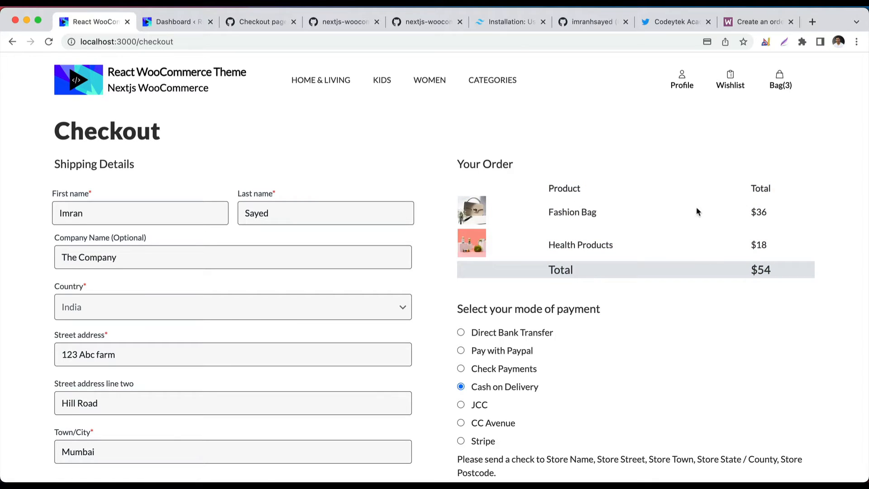
mouse_move(430, 217)
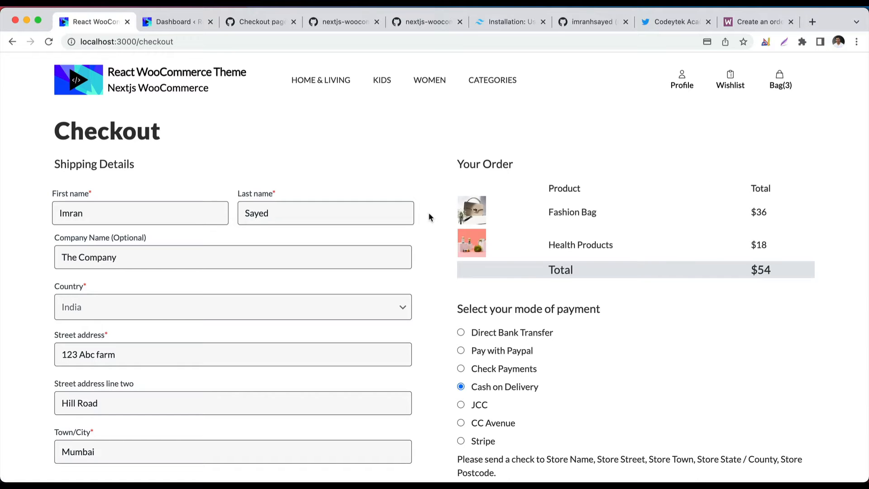
- Set the shipping country to India and the state to Maharashtra on the checkout form
scroll("down", 3)
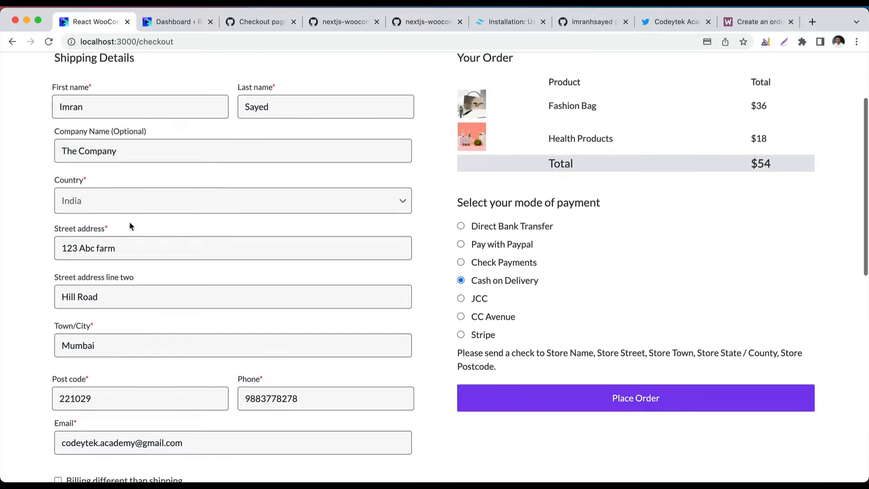
scroll("down", 3)
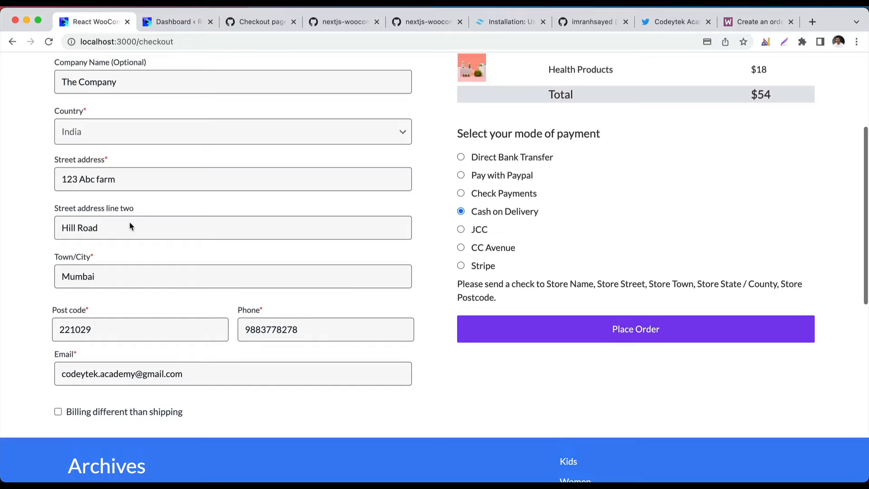
left_click(233, 132)
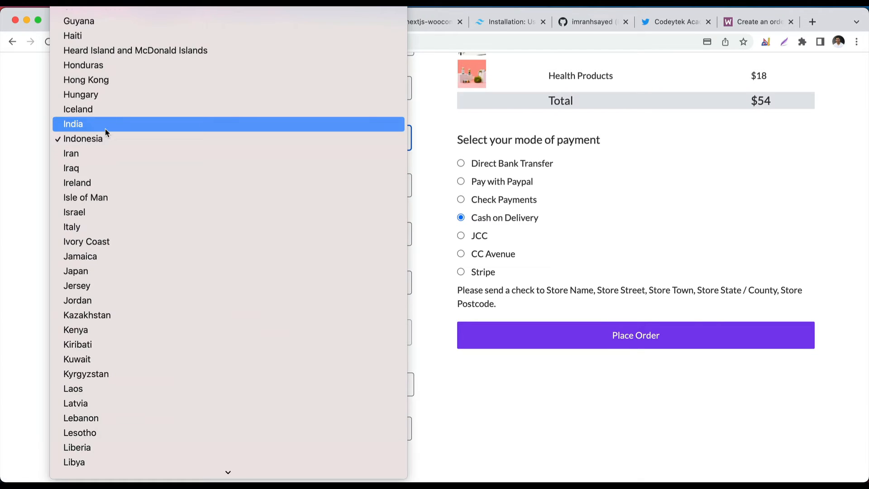
left_click(73, 124)
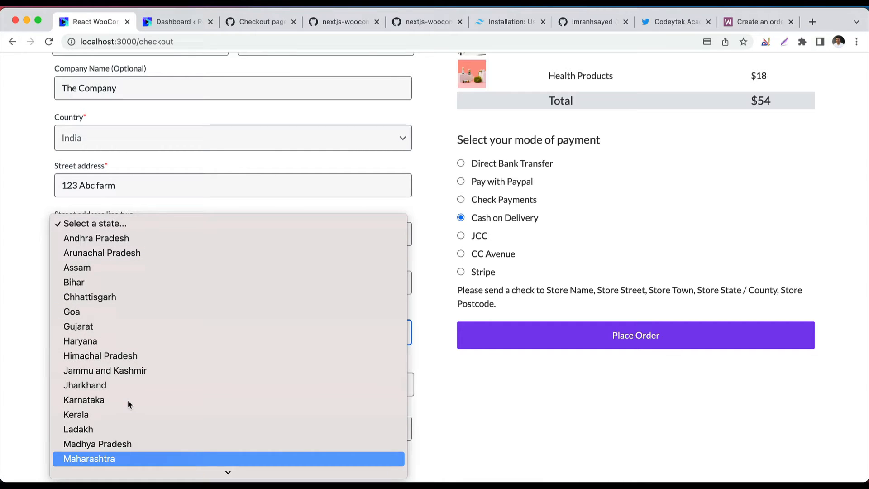
left_click(89, 458)
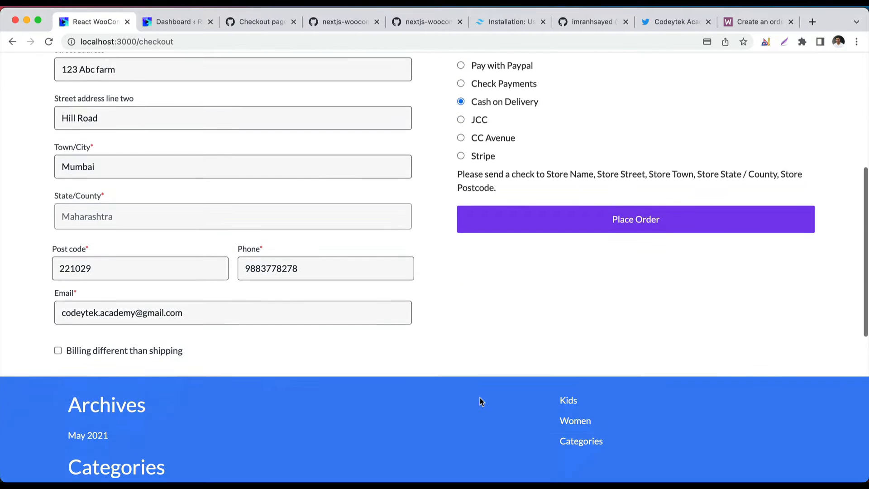
- Choose Cash on Delivery under 'Select your mode of payment'
scroll("up", 3)
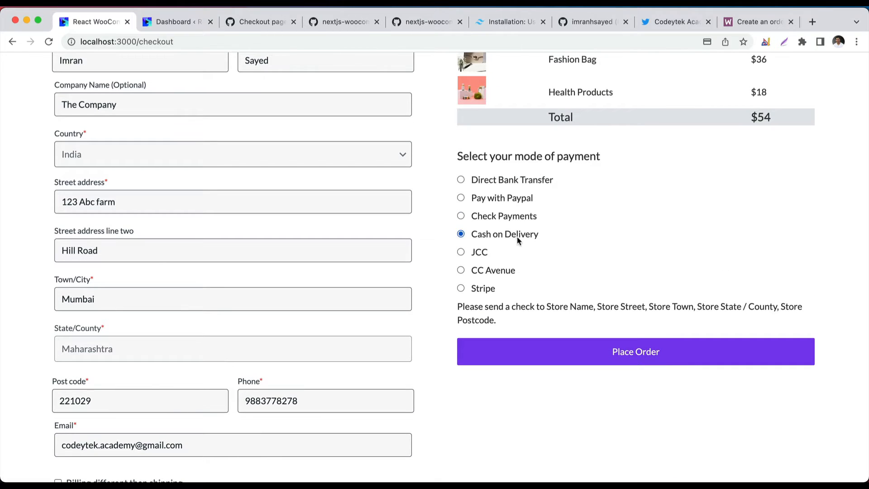
left_click(461, 216)
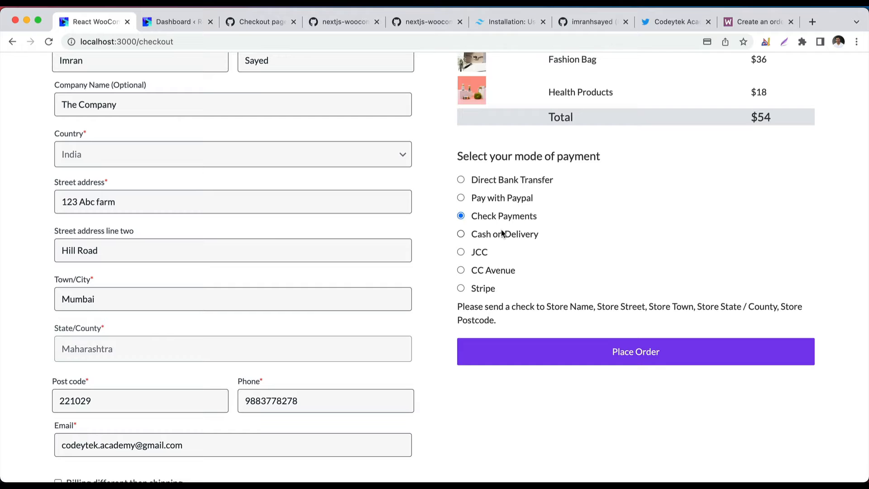
left_click(461, 234)
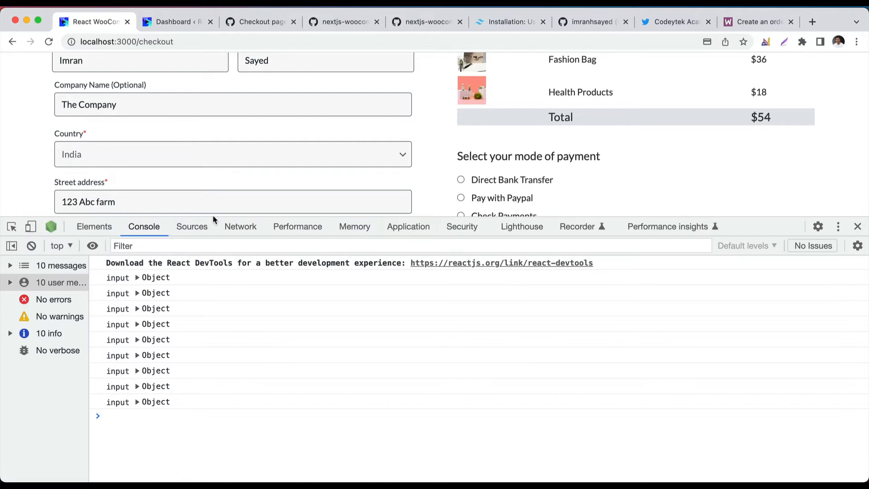
- Place the order and inspect the successful create-order request in the Network panel
left_click(240, 226)
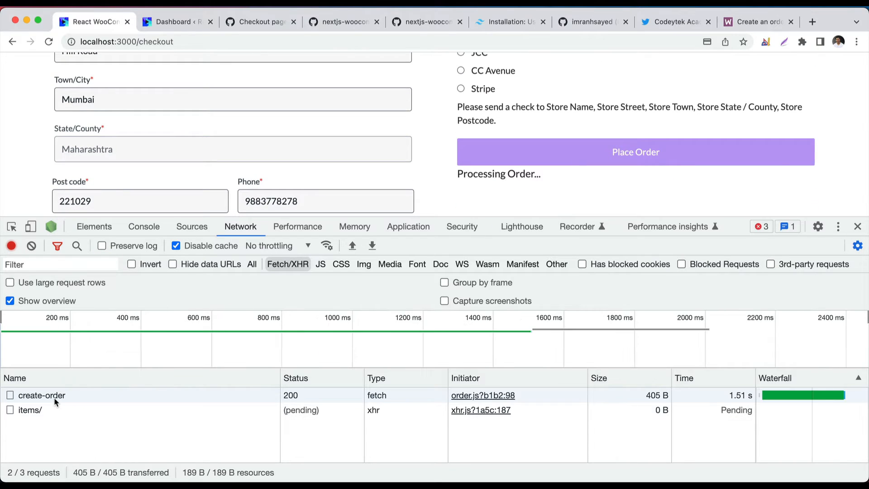
left_click(635, 152)
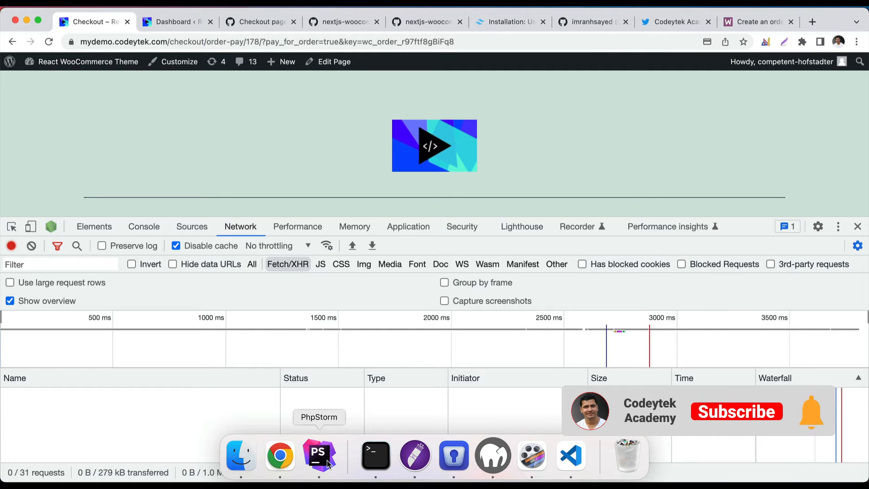
- Review the pay-for-order page URL and its Fashion Bag, Health Products, $54.00 total listing
left_click(319, 456)
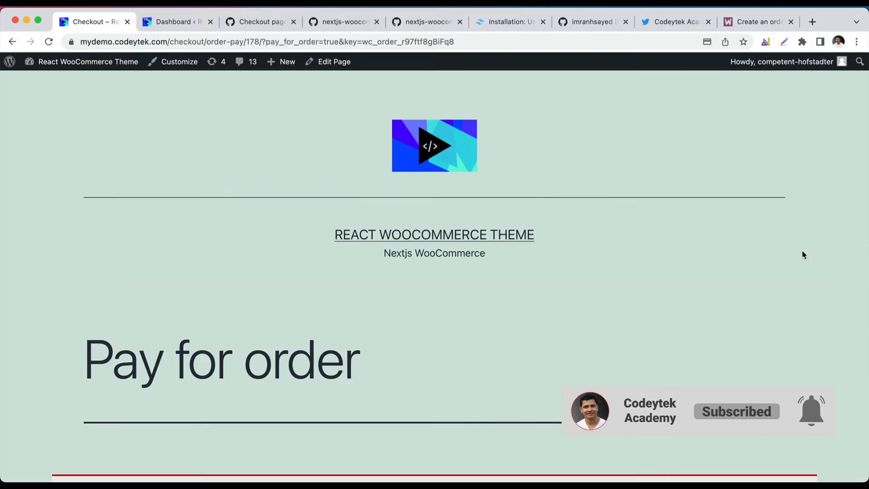
scroll("down", 3)
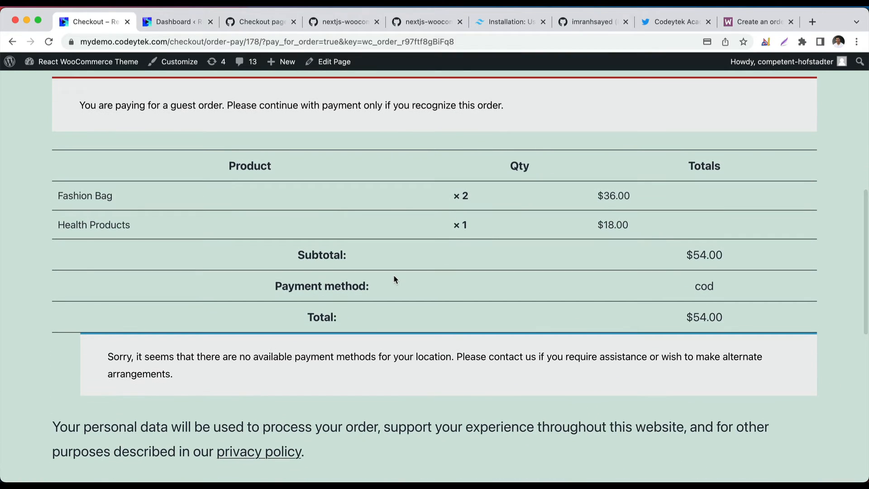
left_click(227, 41)
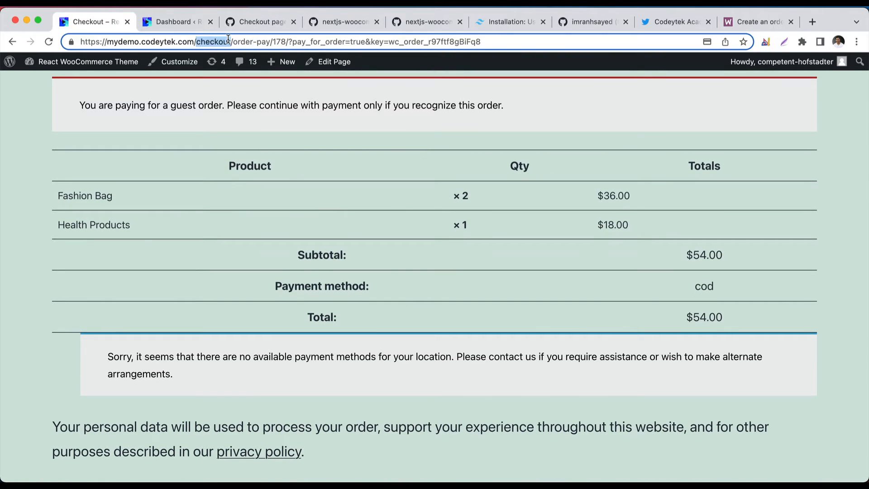
scroll("down", 3)
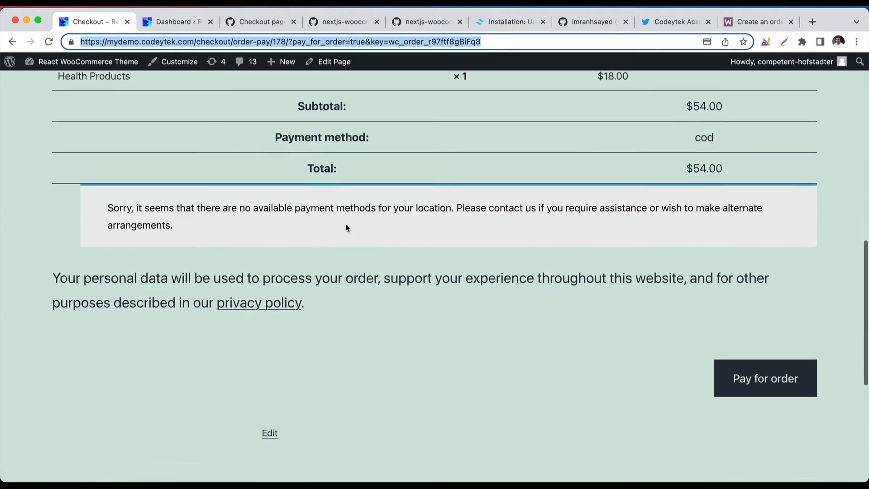
scroll("up", 3)
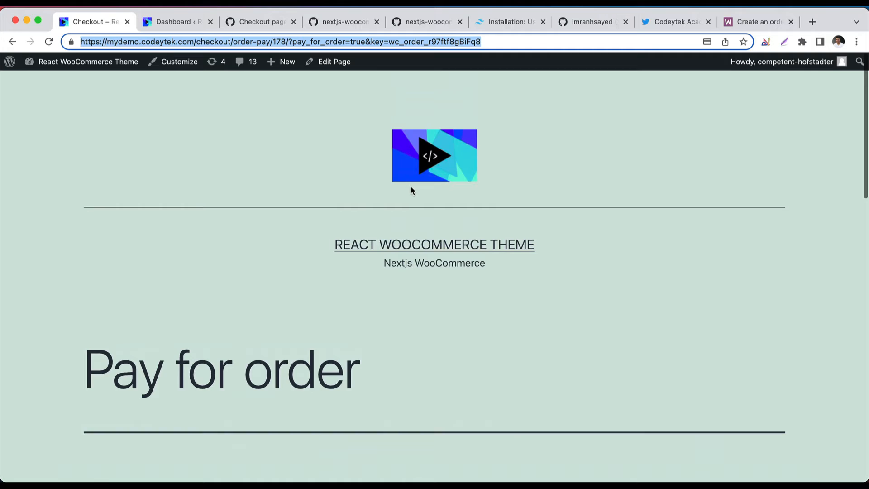
scroll("down", 3)
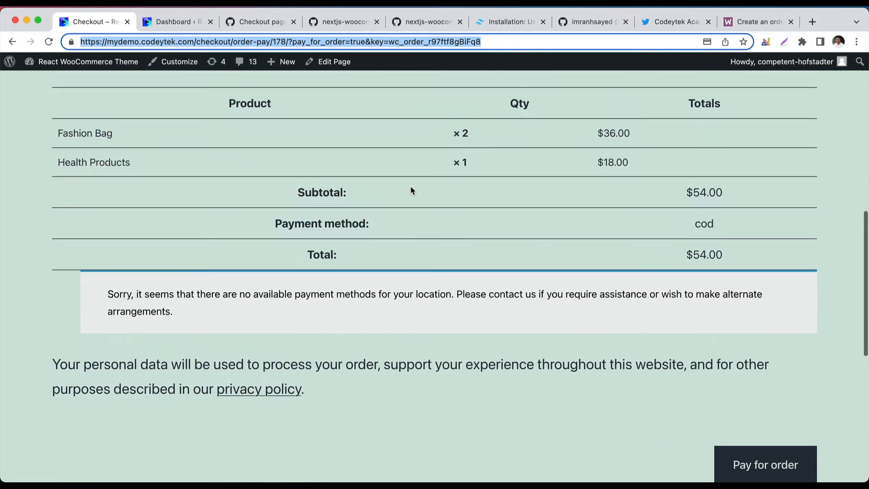
scroll("up", 3)
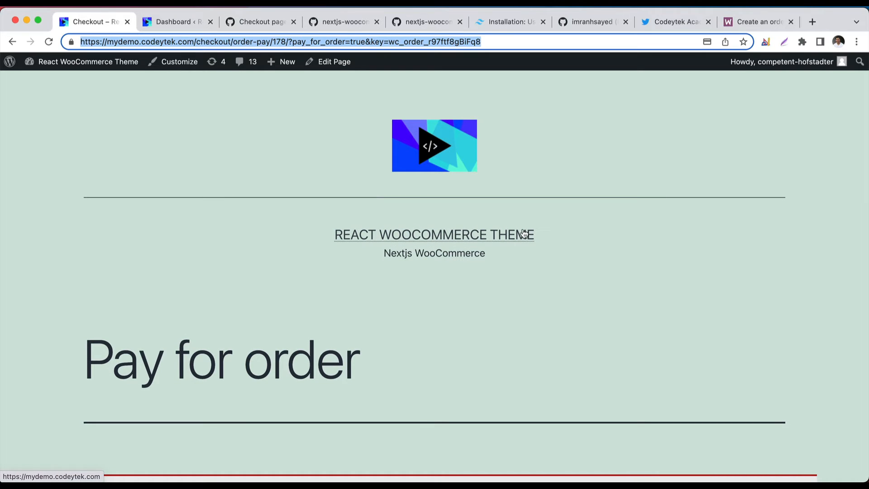
scroll("down", 3)
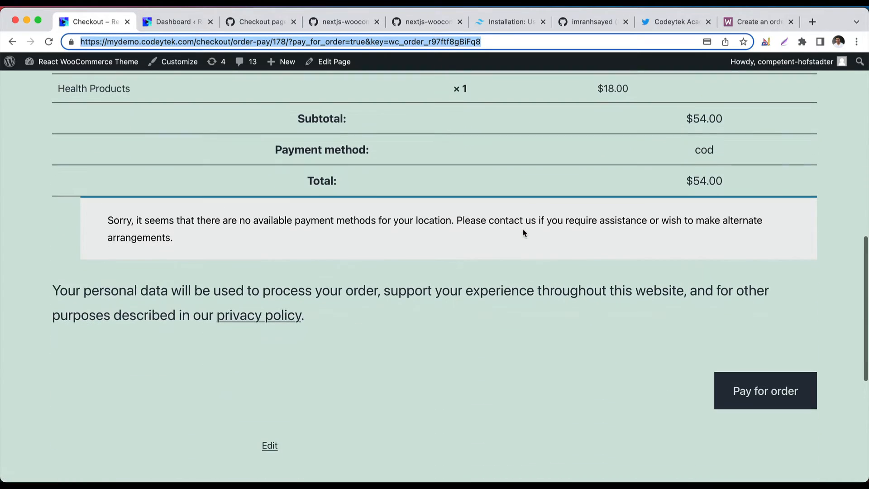
- Switch to the WordPress admin dashboard tab
left_click(177, 22)
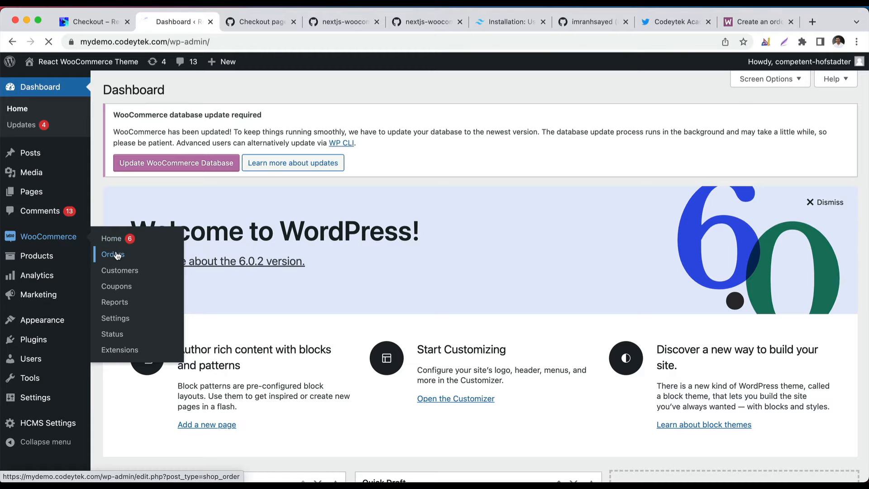
- List WooCommerce orders and open the pending $54.00 order #178
left_click(112, 254)
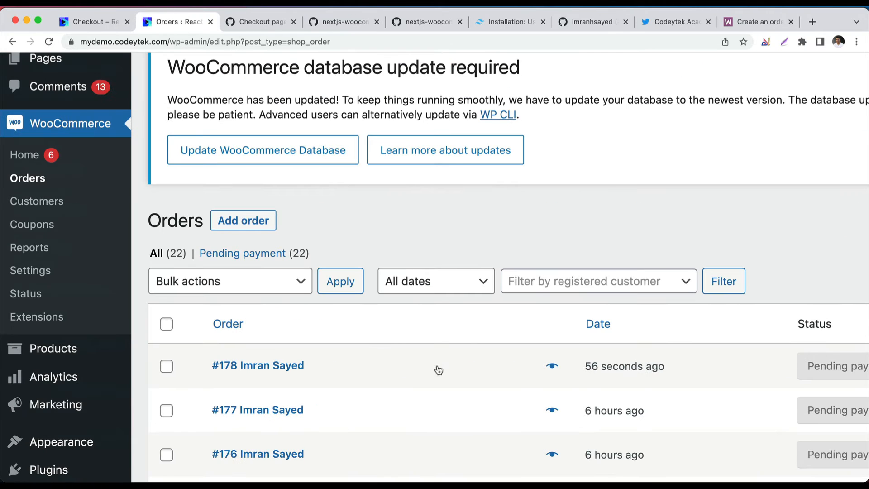
scroll("right", 3)
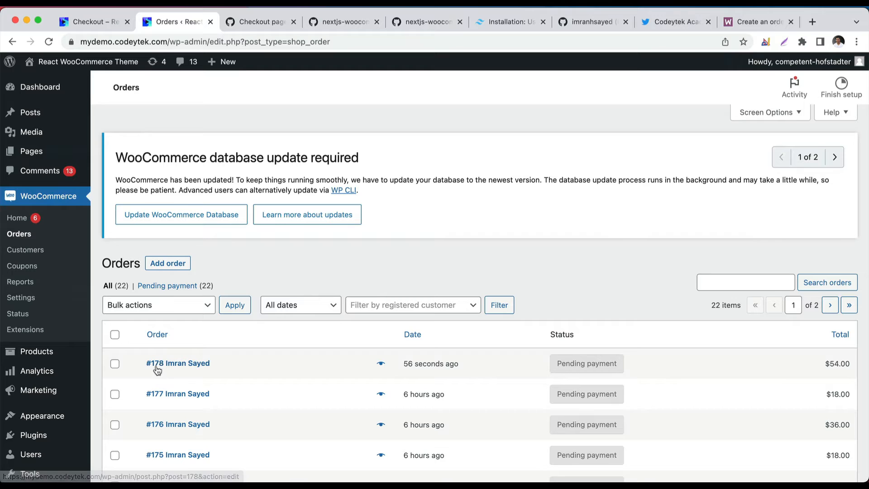
left_click(177, 363)
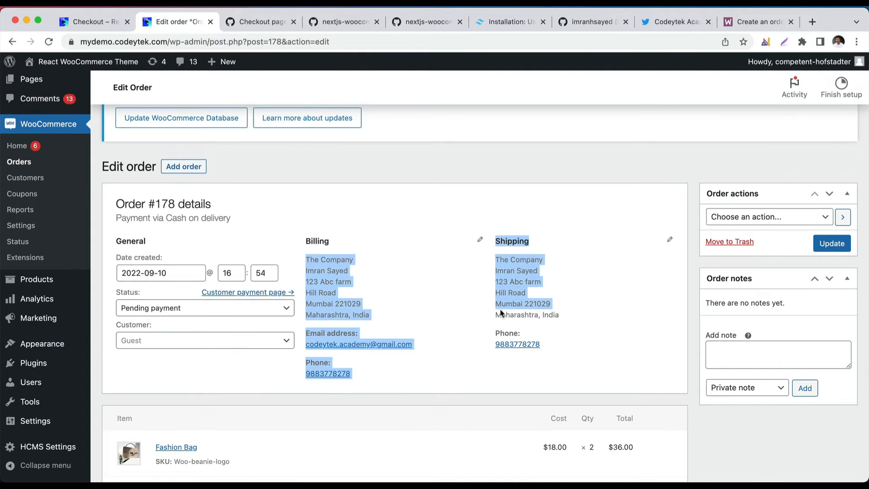
- Review order #178's billing address, items and $54.00 total, then return to the Checkout tab
left_click(318, 455)
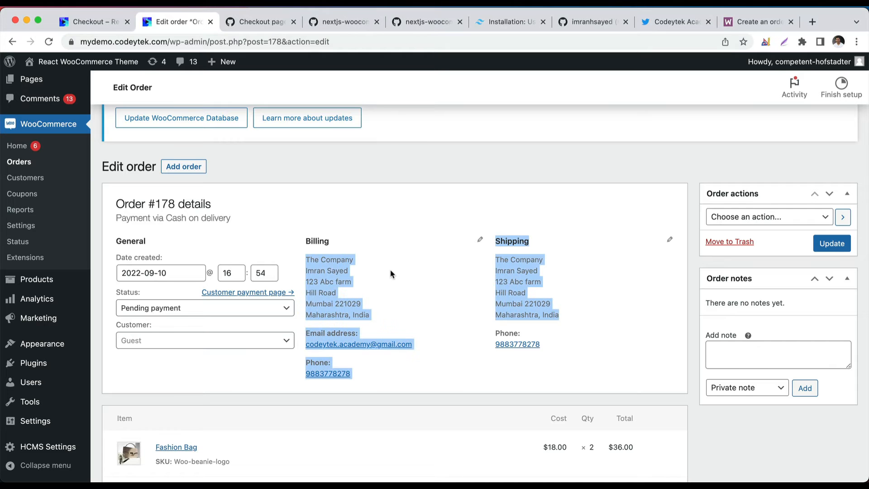
scroll("down", 3)
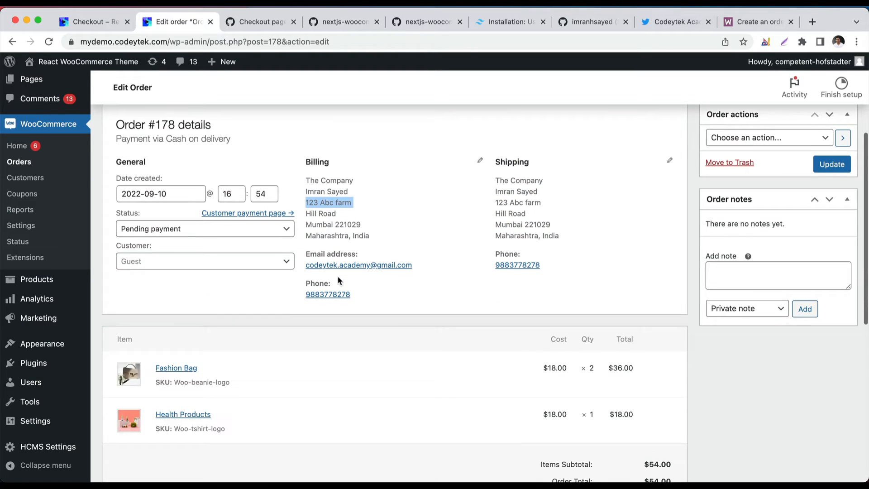
scroll("down", 3)
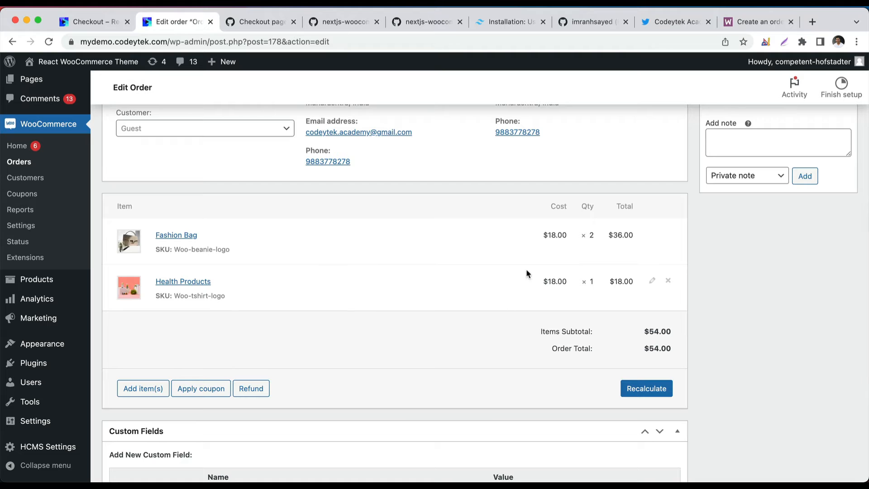
mouse_move(565, 319)
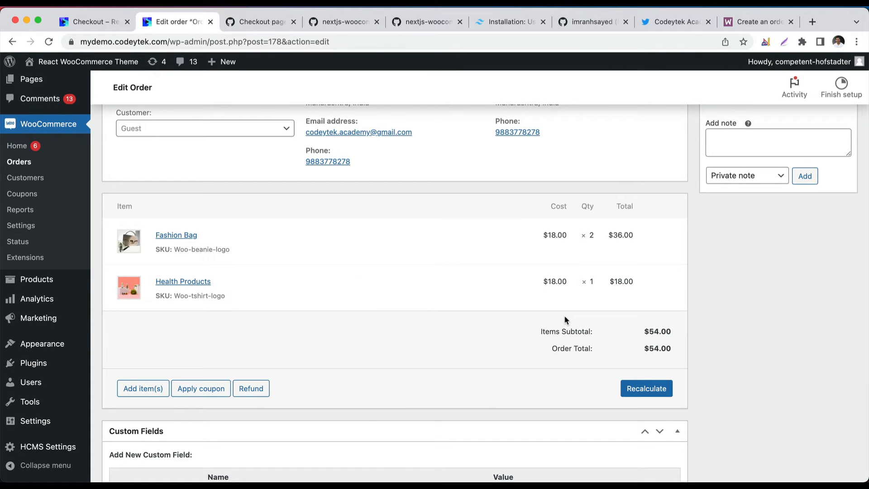
scroll("down", 3)
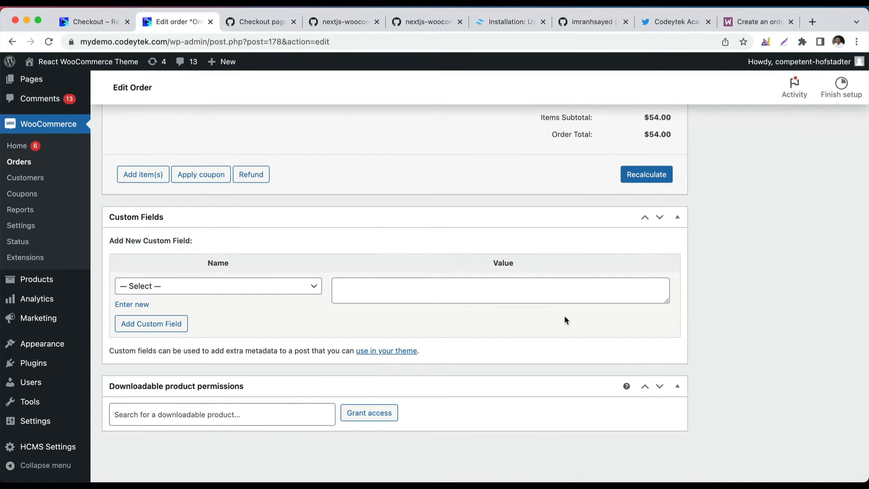
scroll("up", 3)
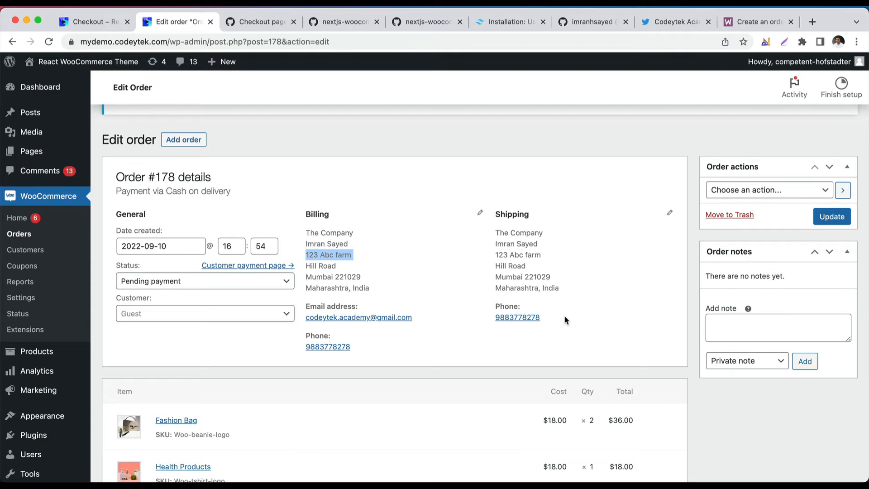
left_click(92, 21)
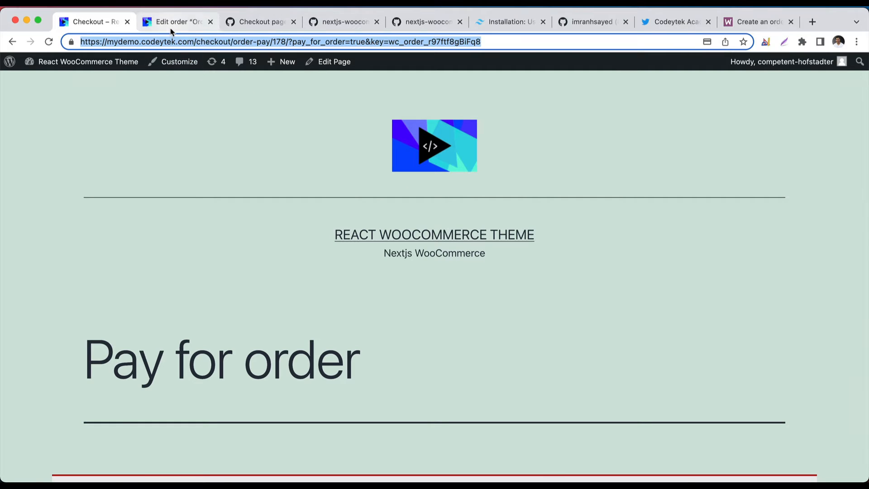
- Return to the Edit order tab for order #178
left_click(177, 22)
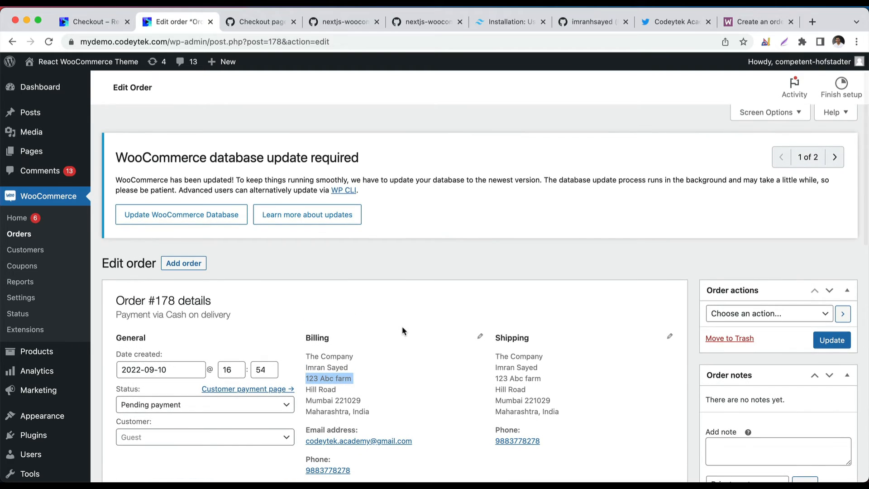
mouse_move(292, 99)
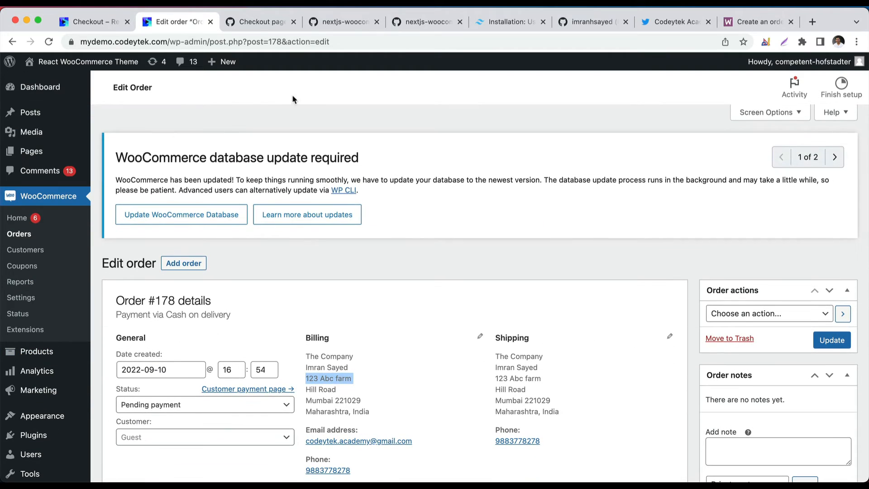
mouse_move(177, 99)
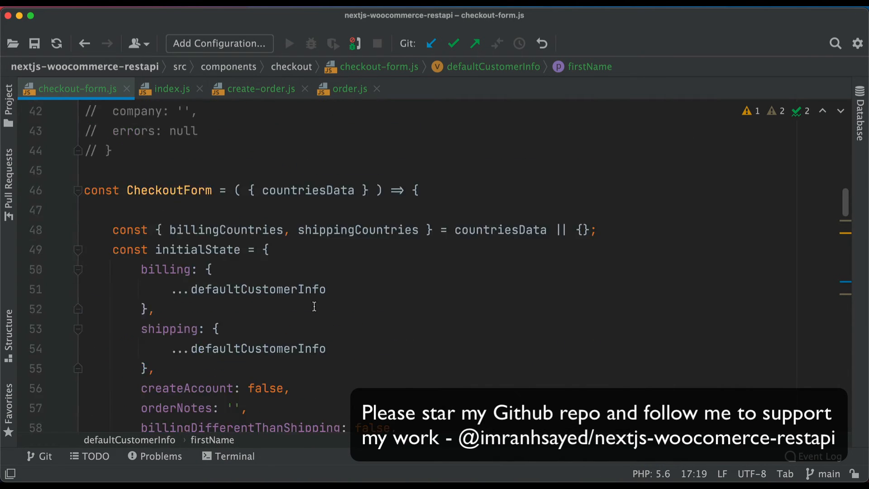
scroll("down", 3)
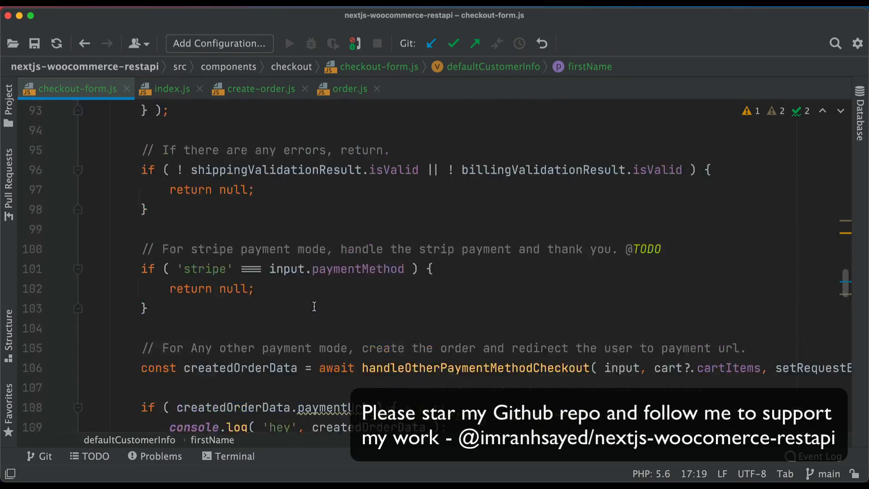
scroll("down", 3)
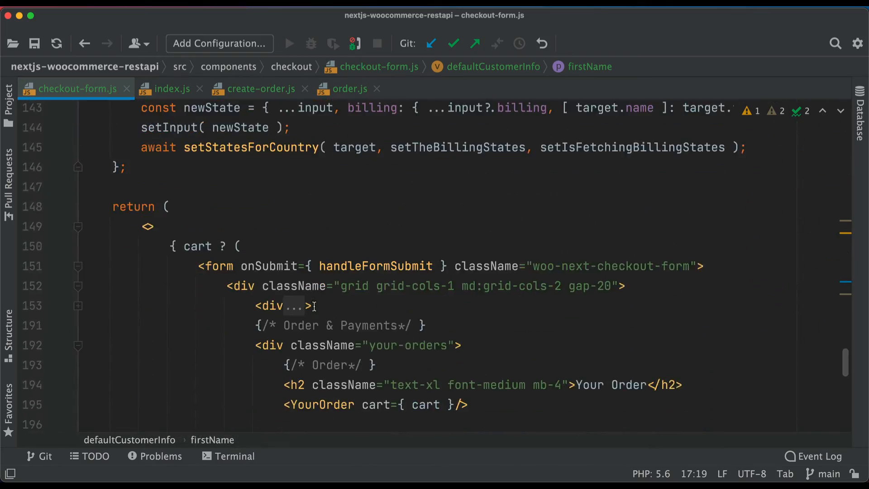
scroll("up", 3)
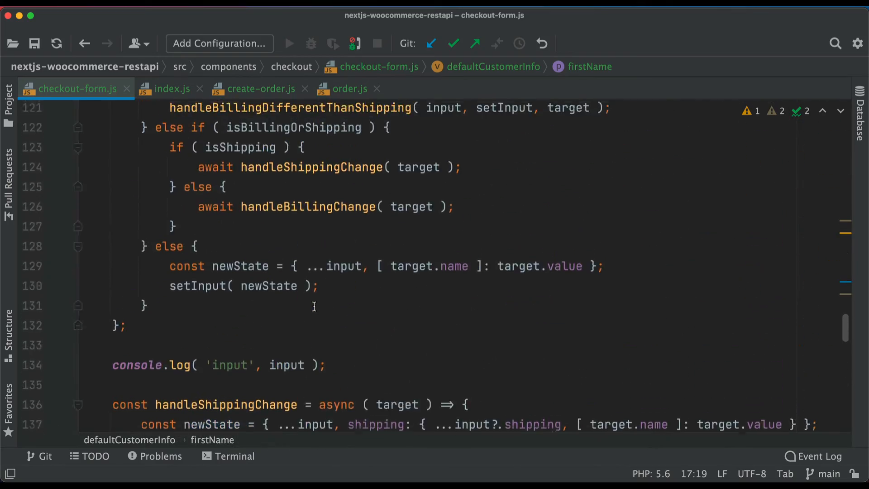
scroll("up", 3)
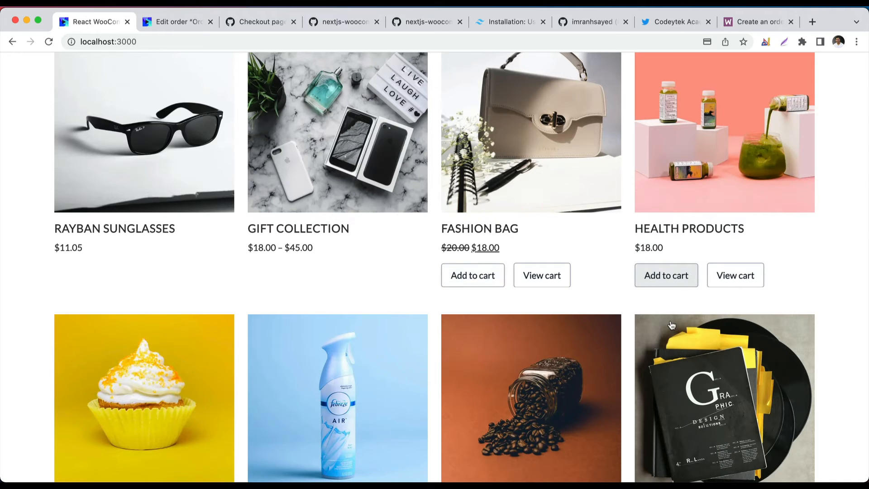
- Proceed from the three-item cart to checkout ($61 summary) with developer tools recording
scroll("up", 3)
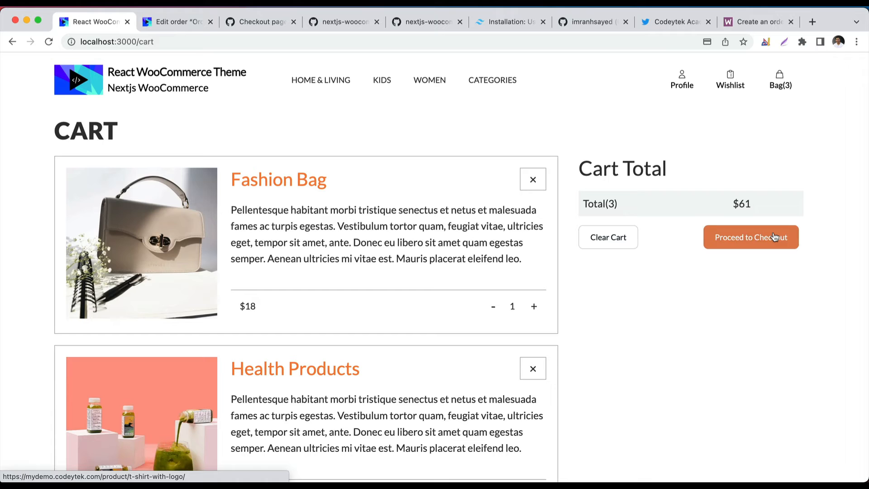
scroll("down", 3)
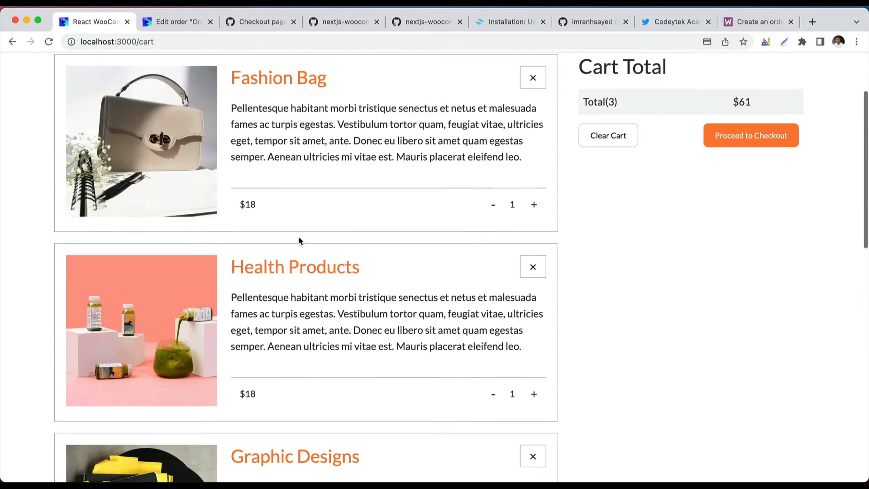
scroll("up", 3)
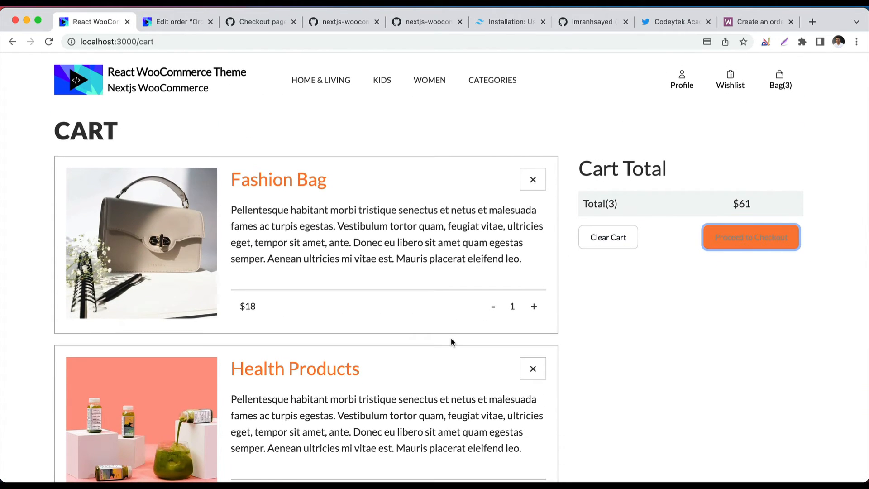
left_click(750, 236)
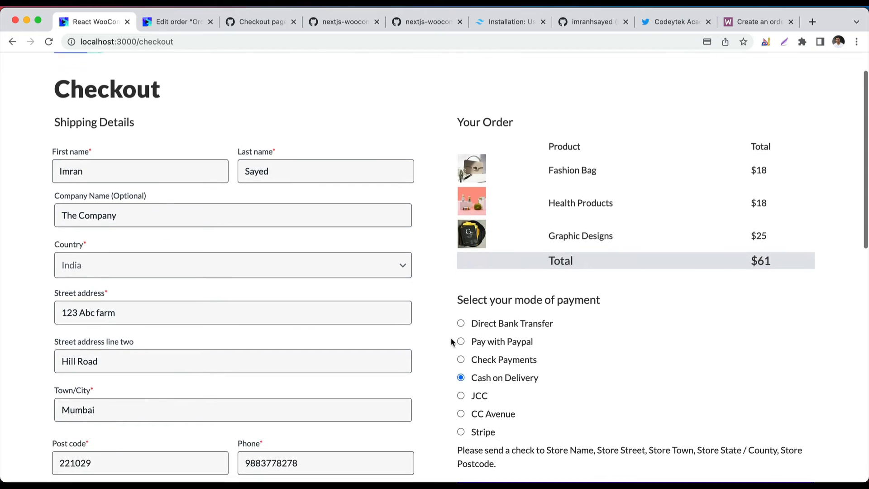
scroll("down", 3)
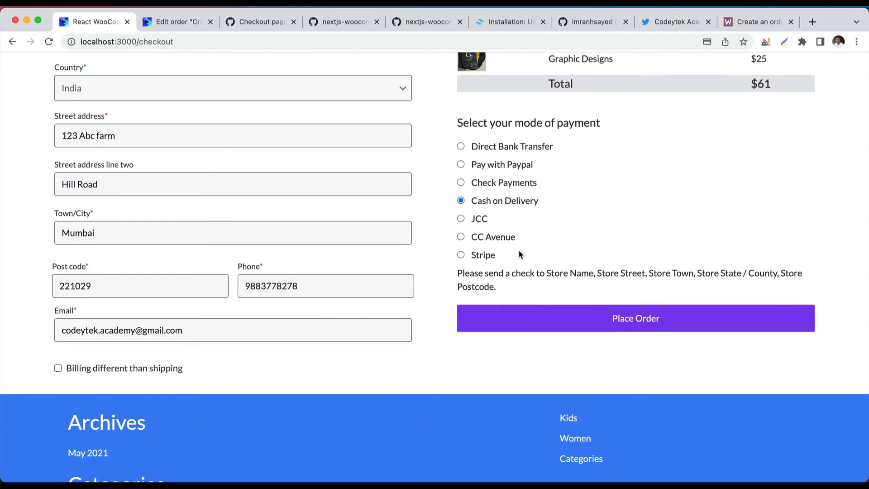
key("F12")
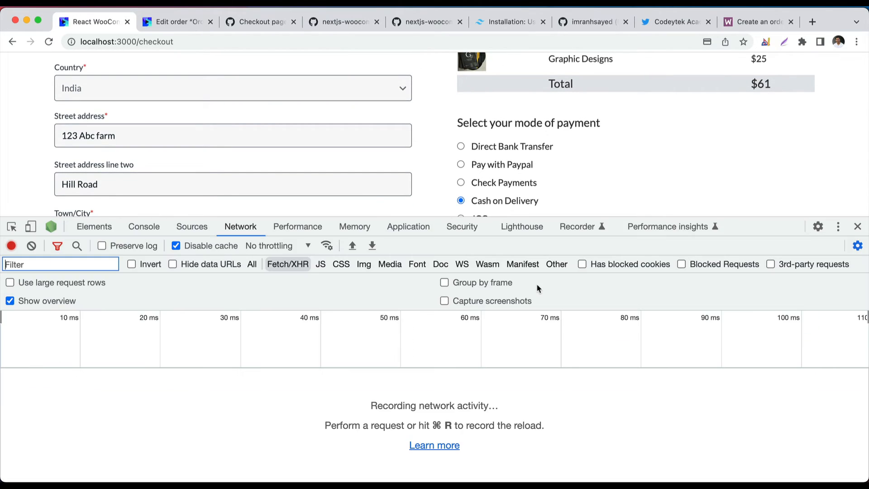
- Place the $61 order and confirm create-order returned order 179 with a payment URL
scroll("down", 3)
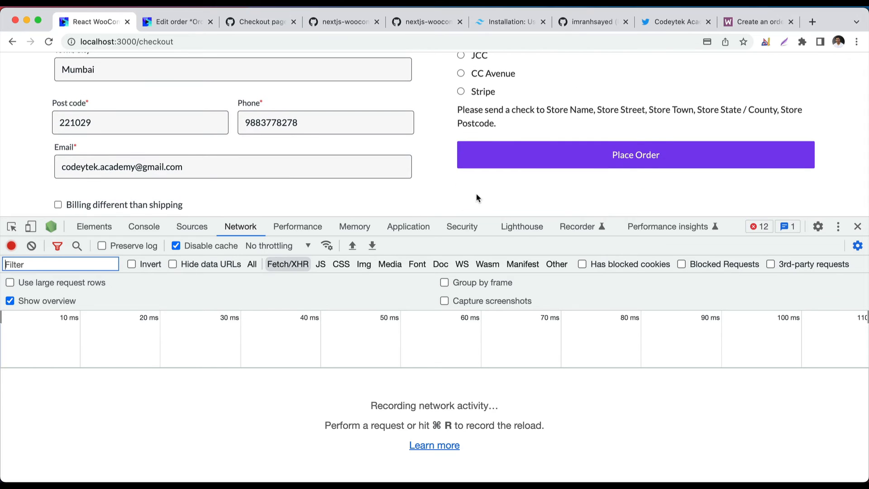
left_click(635, 155)
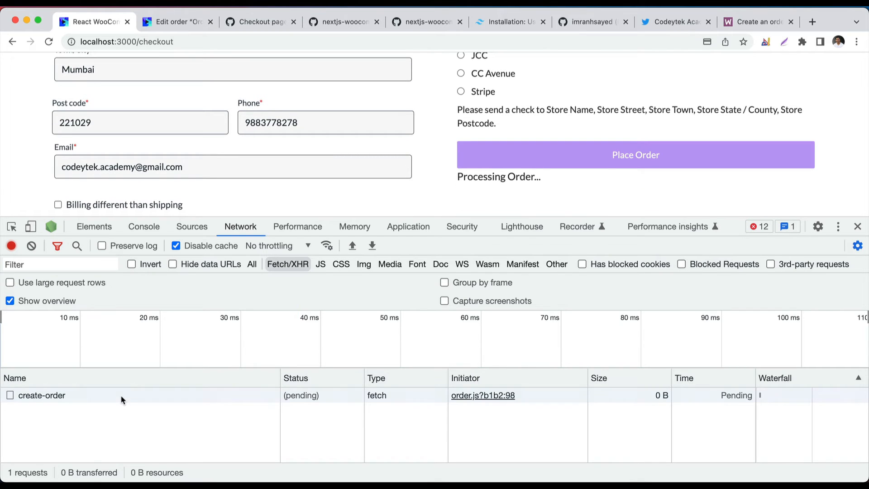
left_click(41, 395)
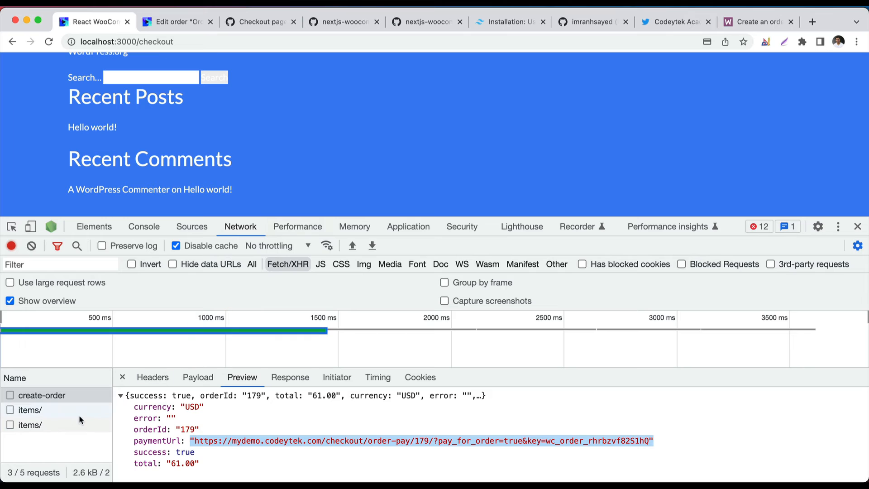
- Inspect the cart items DELETE and GET requests that followed the order
left_click(30, 409)
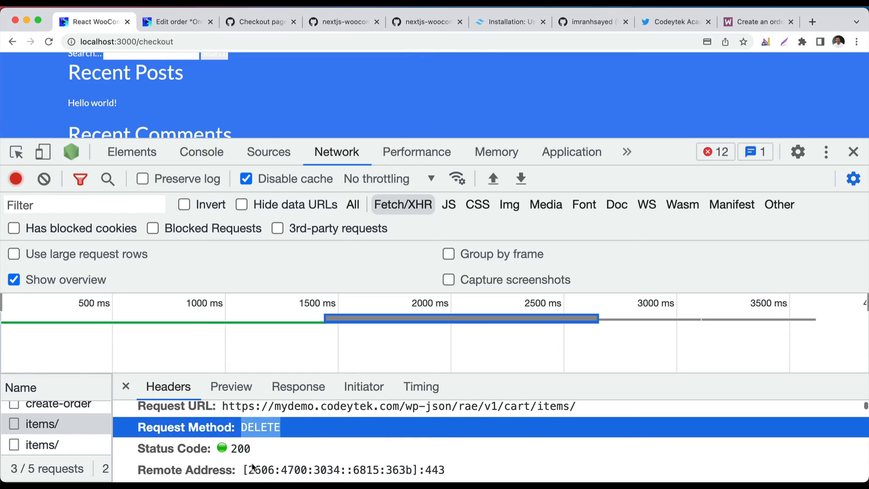
left_click(41, 444)
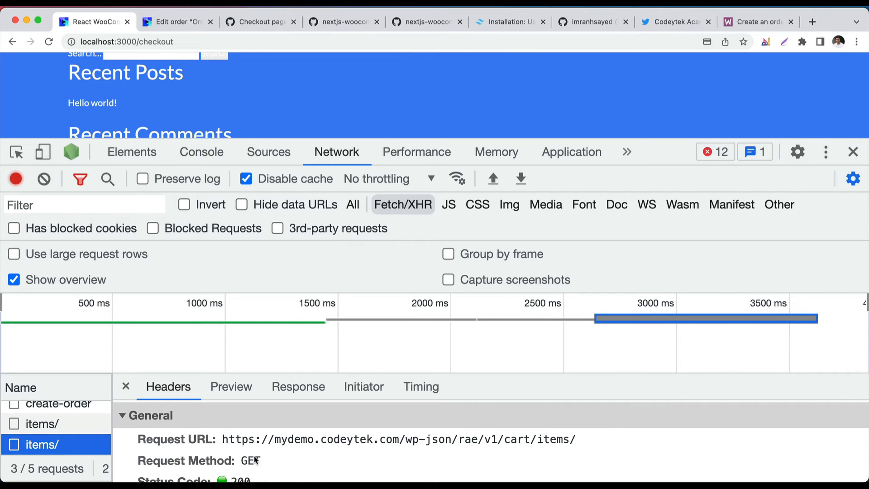
scroll("down", 3)
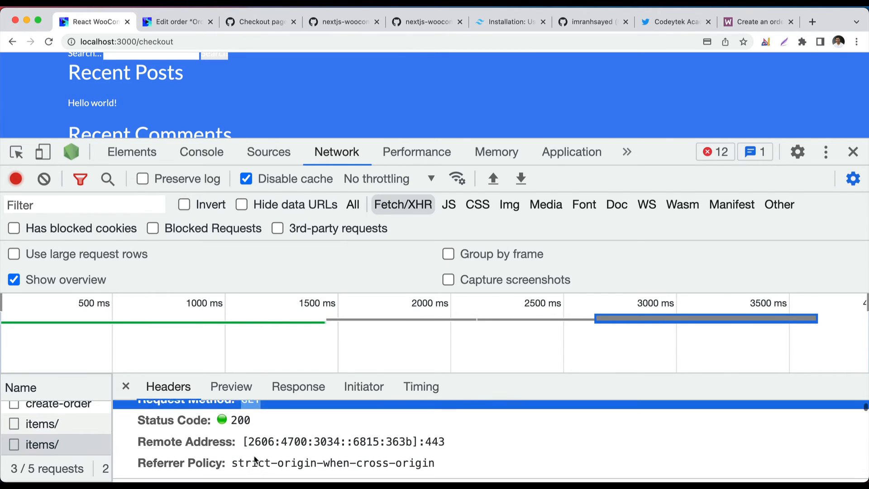
- Check Local Storage in the Application panel to confirm next-cart is now null
left_click(417, 152)
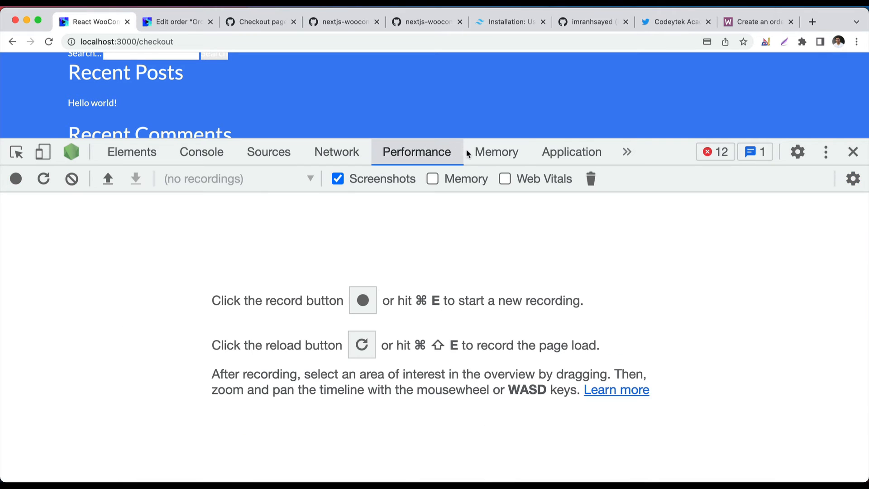
left_click(572, 152)
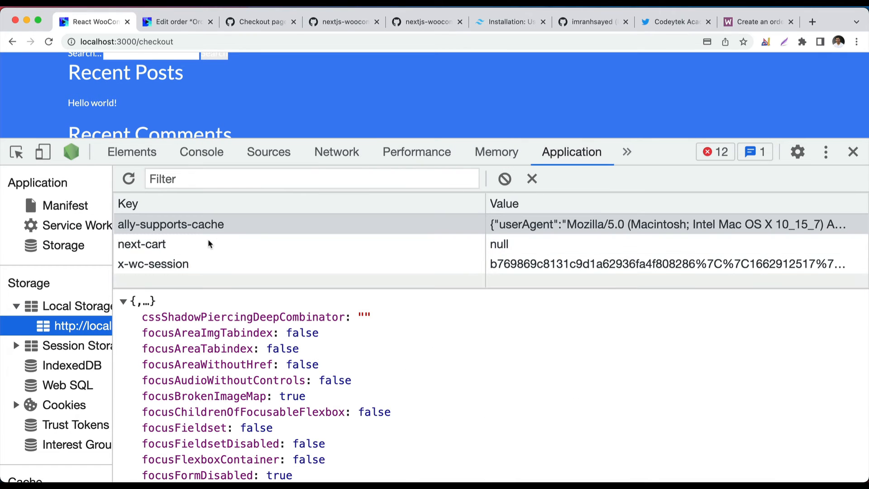
left_click(141, 243)
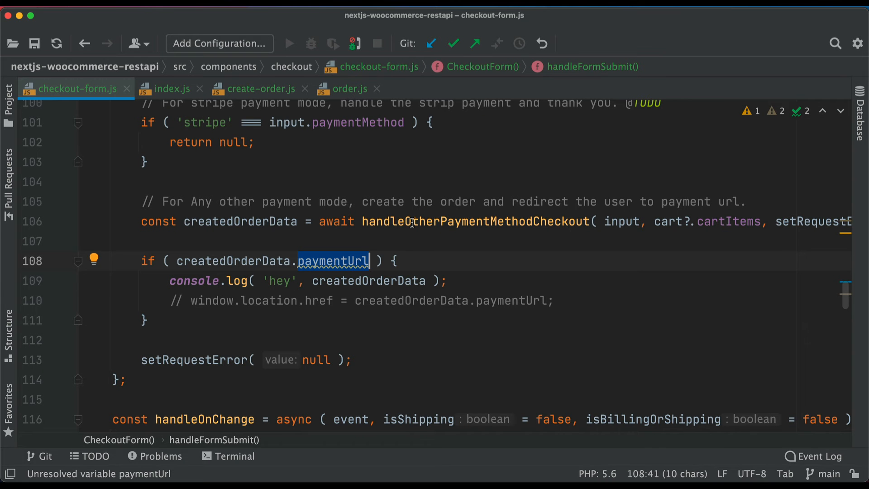
- Jump to handleOtherPaymentMethodCheckout in utils/checkout/index.js and highlight setIsOrderProcessing(false)
left_click(171, 88)
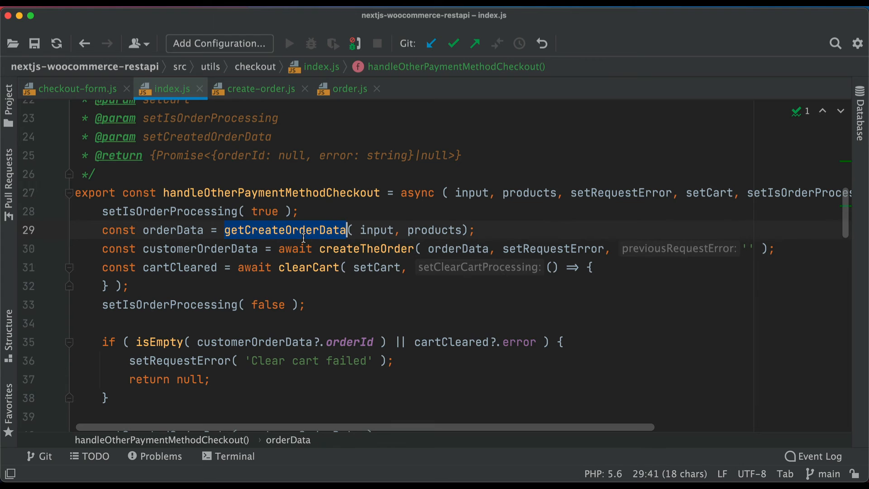
mouse_move(366, 249)
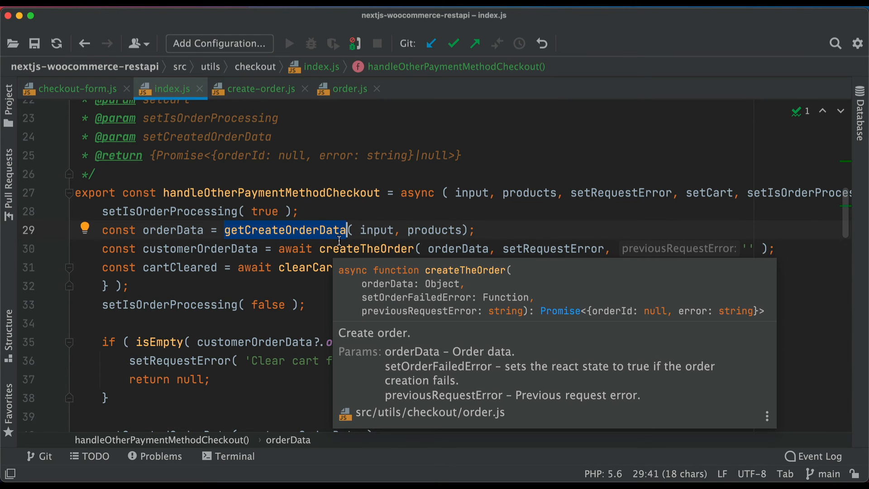
mouse_move(375, 241)
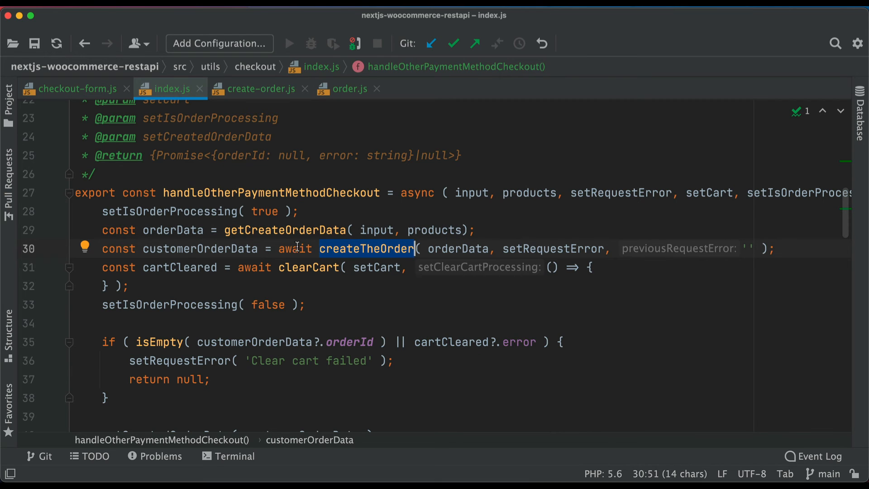
mouse_move(379, 255)
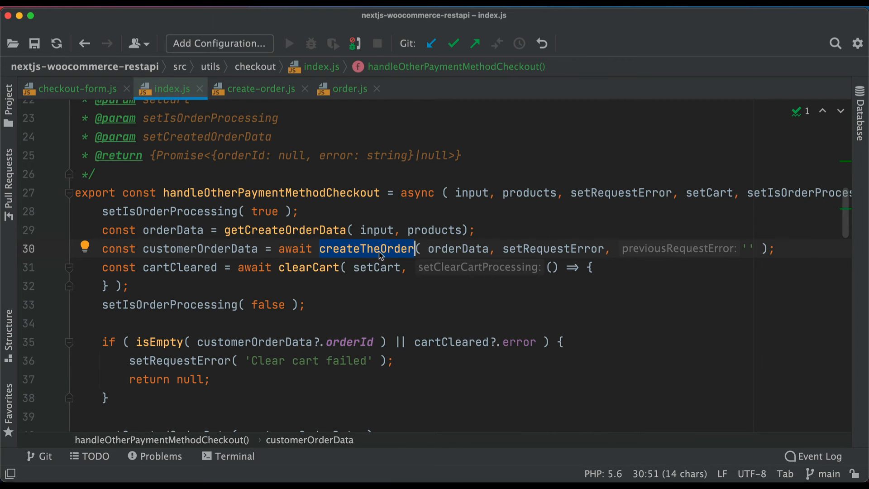
mouse_move(593, 209)
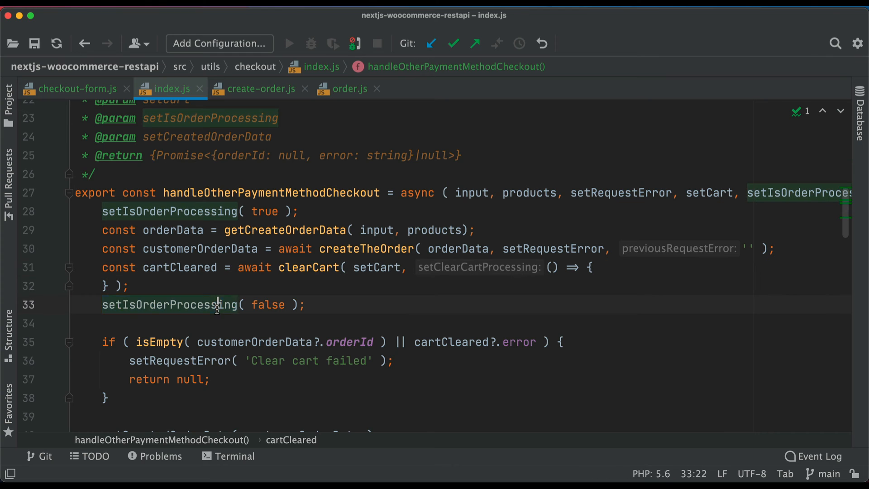
double_click(169, 304)
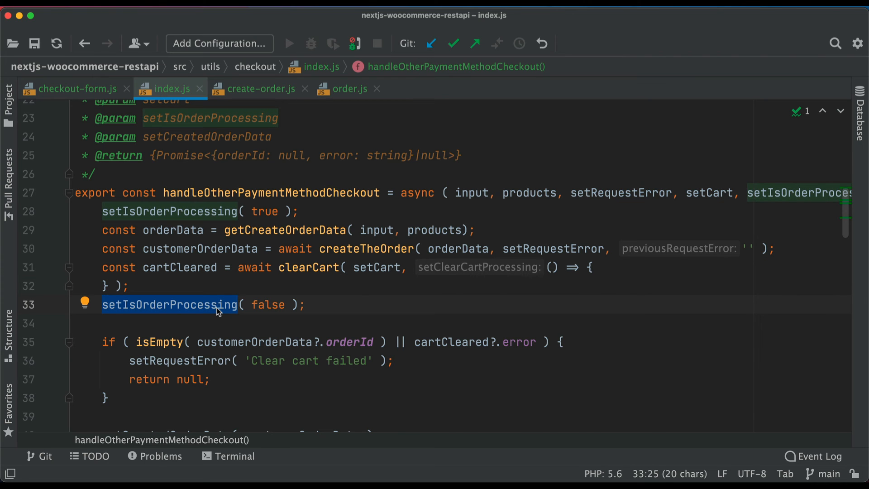
- Open the storefront cart from the header Bag icon, now reading 'No items in the cart'
left_click(93, 21)
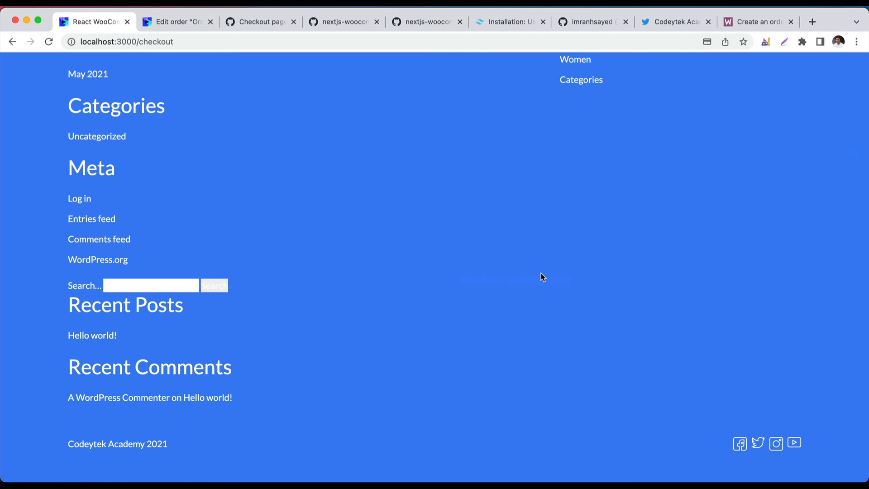
scroll("up", 3)
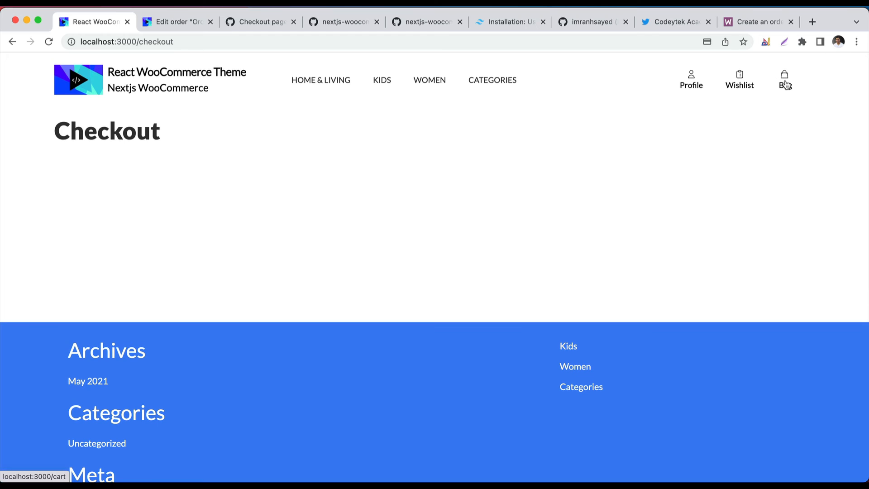
left_click(785, 80)
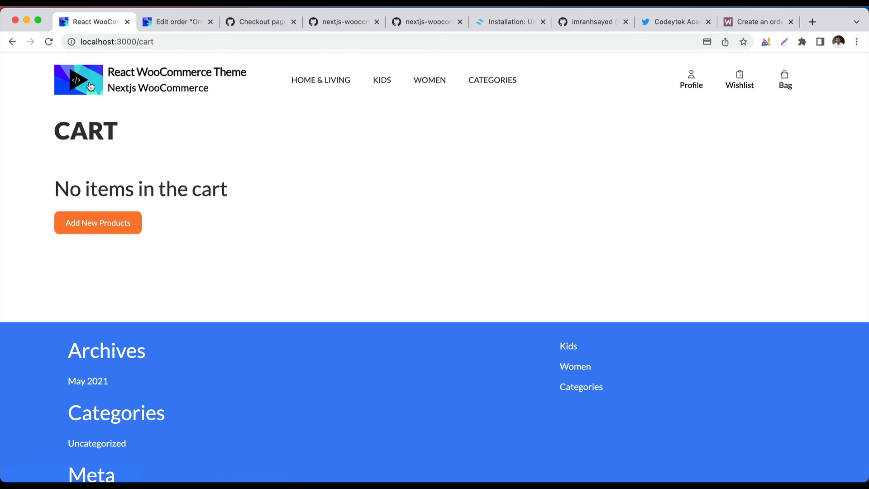
mouse_move(401, 248)
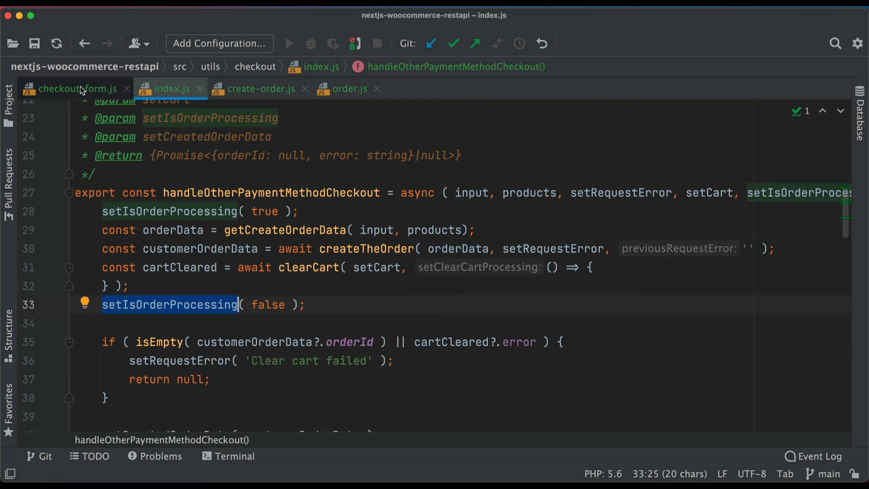
- Return to the checkout-form.js editor from the checkout utility file
left_click(75, 88)
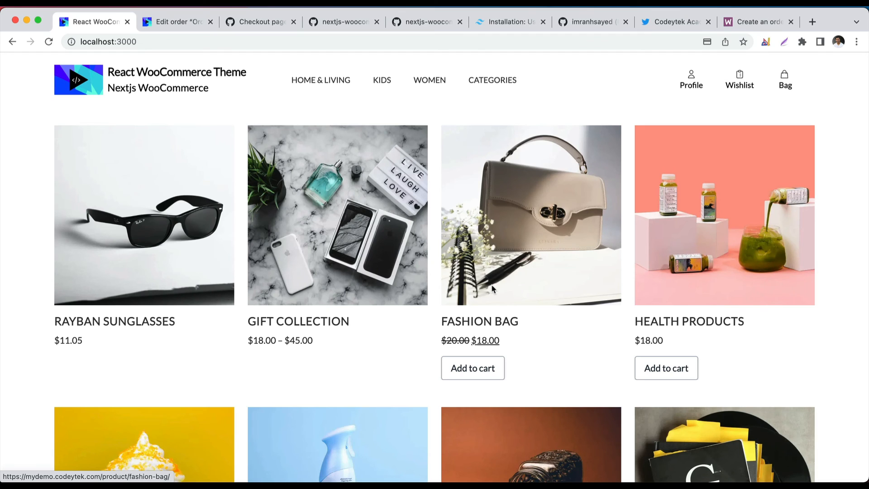
mouse_move(582, 34)
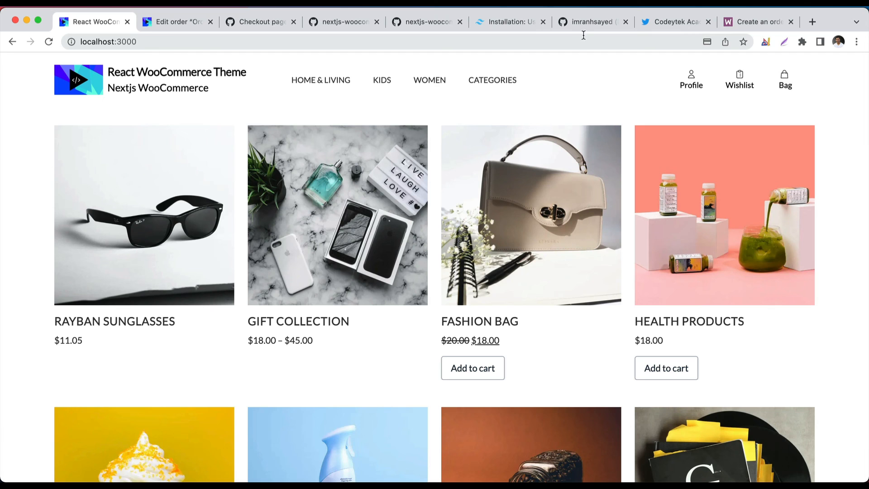
- Visit Imran Sayed's GitHub profile, then the Codeytek Academy Twitter profile
left_click(590, 22)
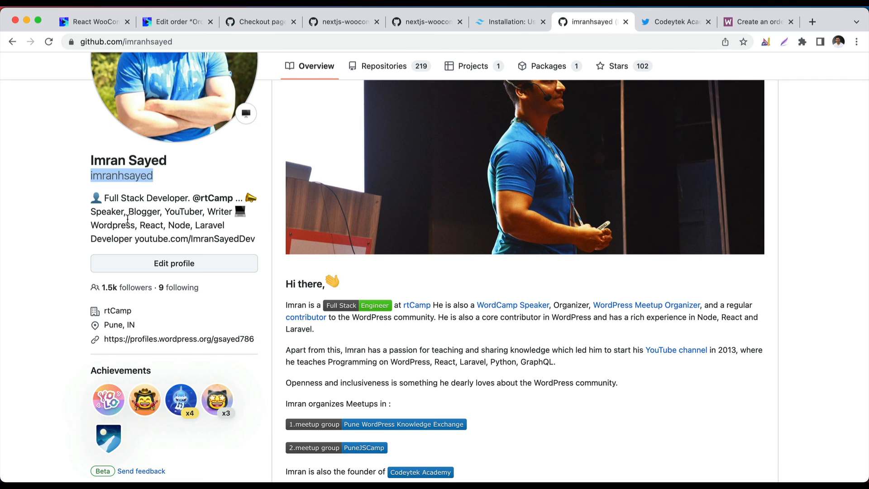
mouse_move(125, 181)
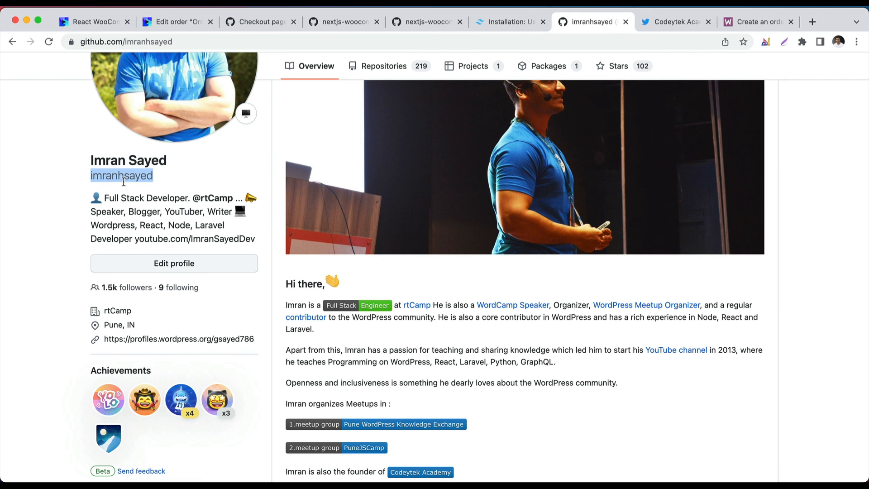
left_click(673, 21)
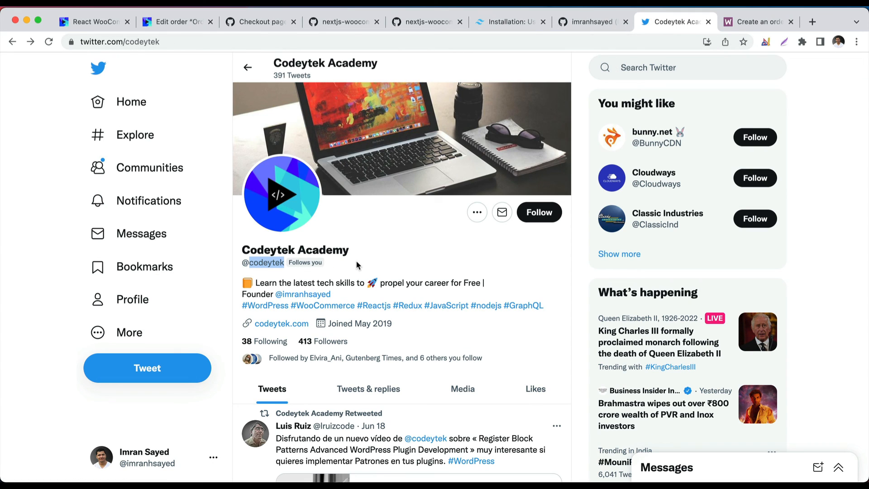
mouse_move(377, 202)
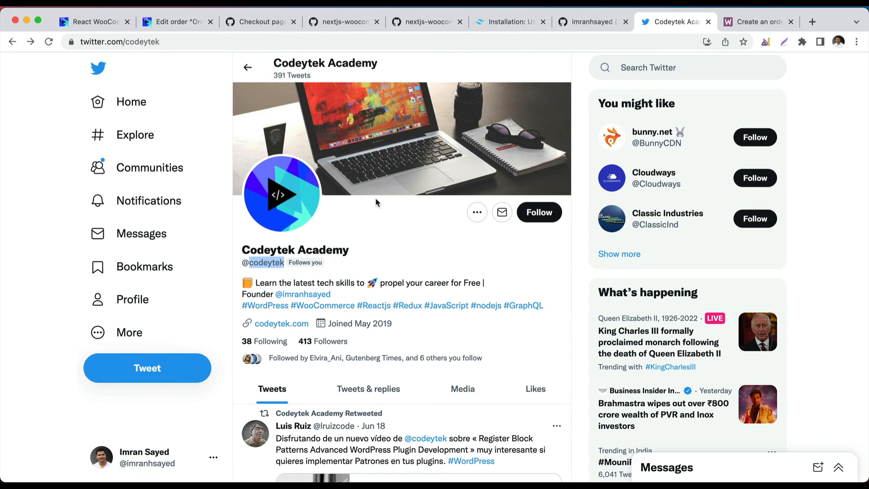